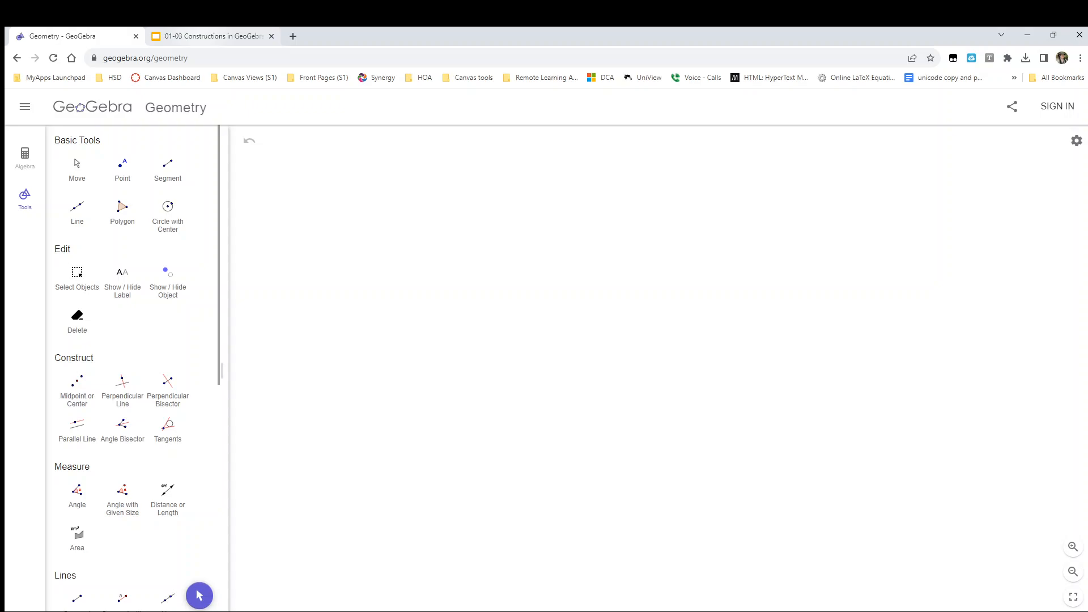
mouse_move(132, 483)
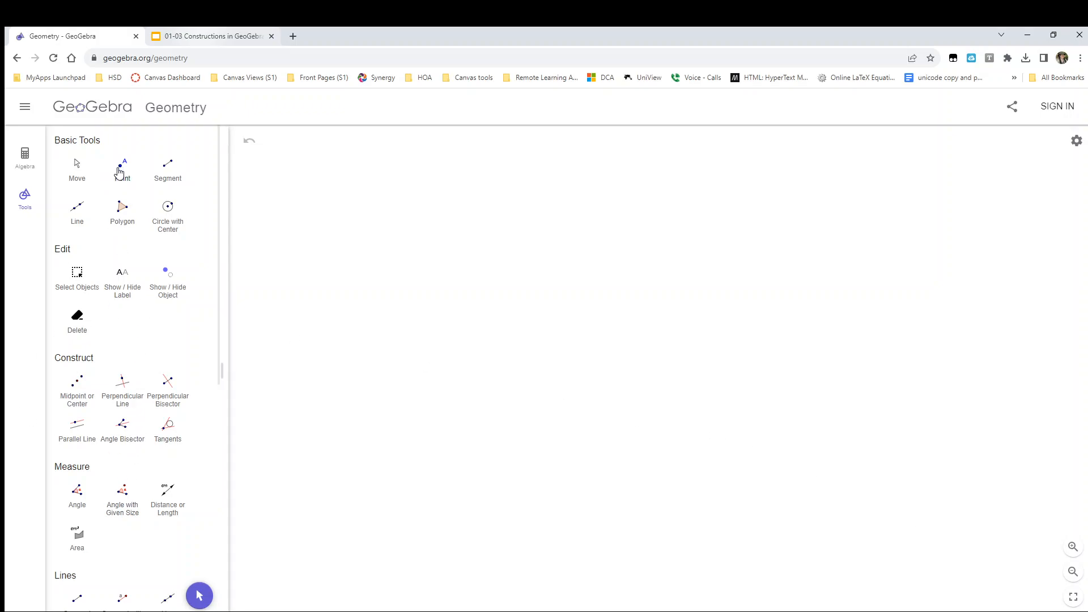
Create points A and B, then a compass circle centred at A with radius AB.
left_click(123, 166)
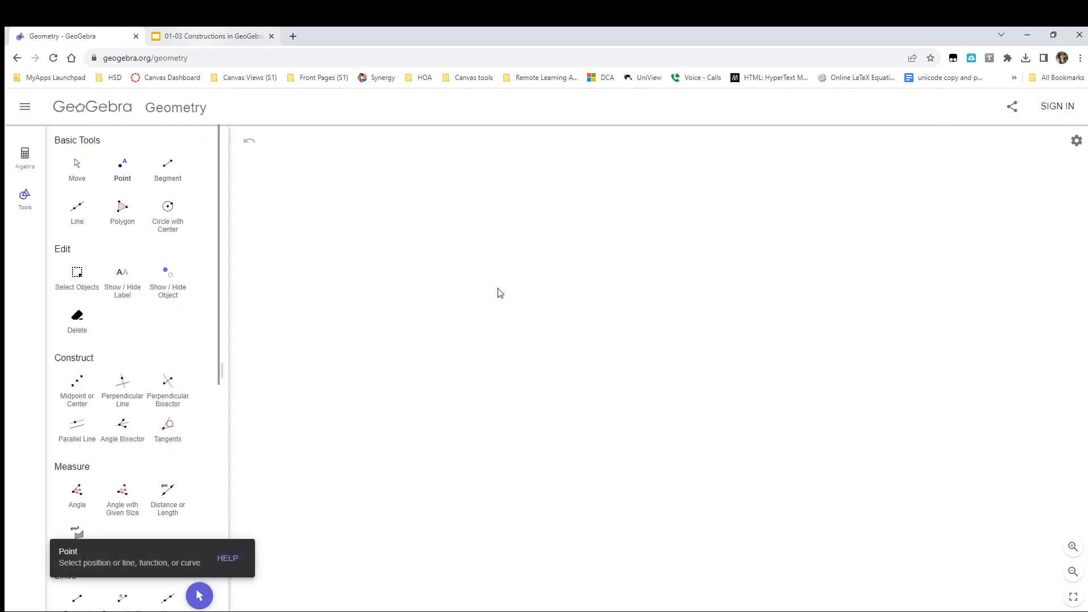
left_click(590, 335)
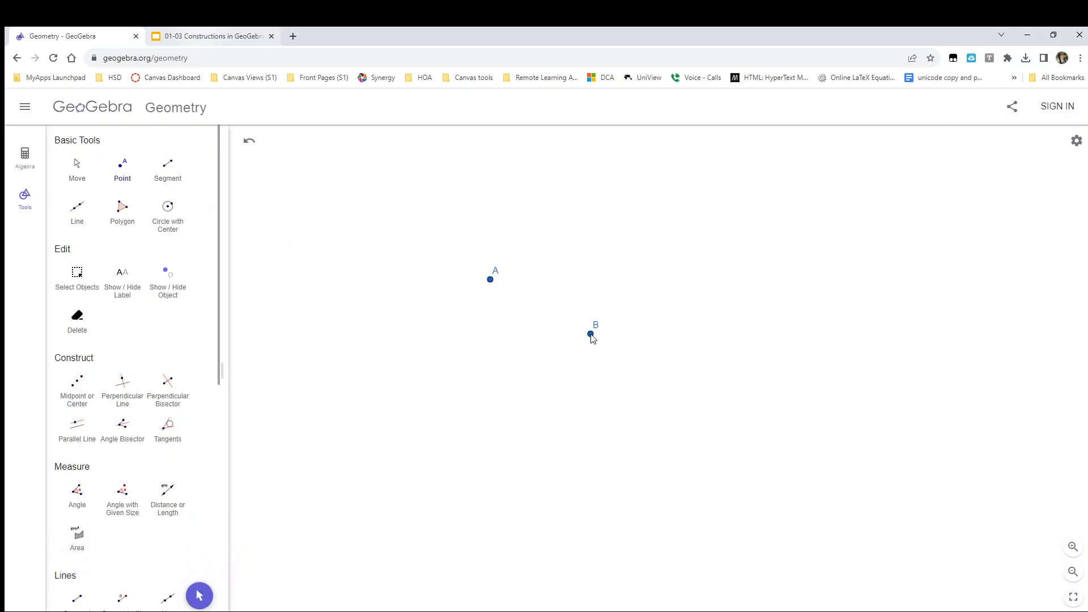
scroll("down", 3)
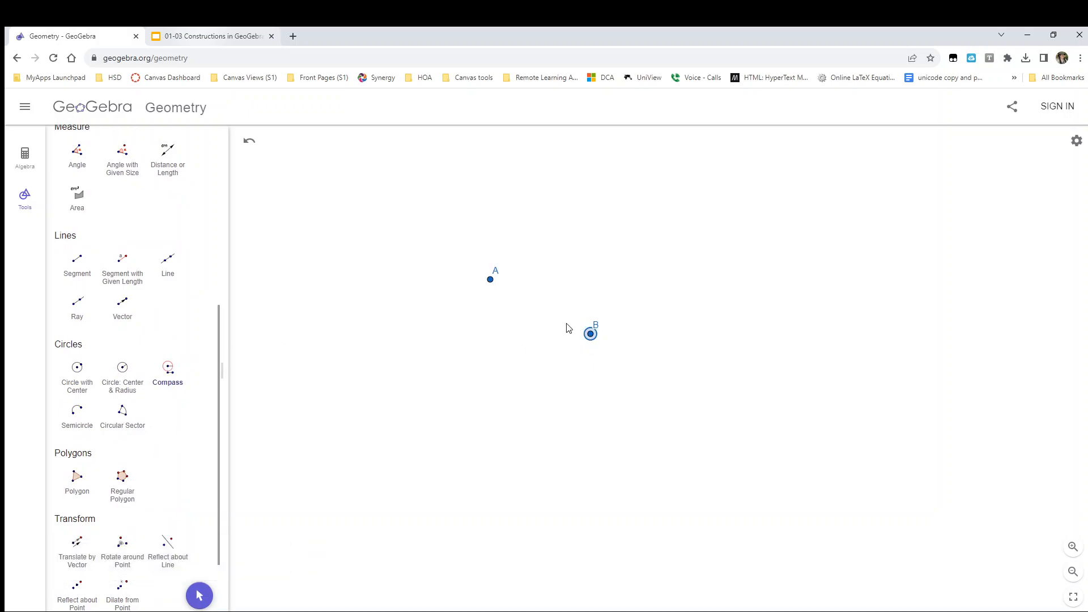
left_click(489, 280)
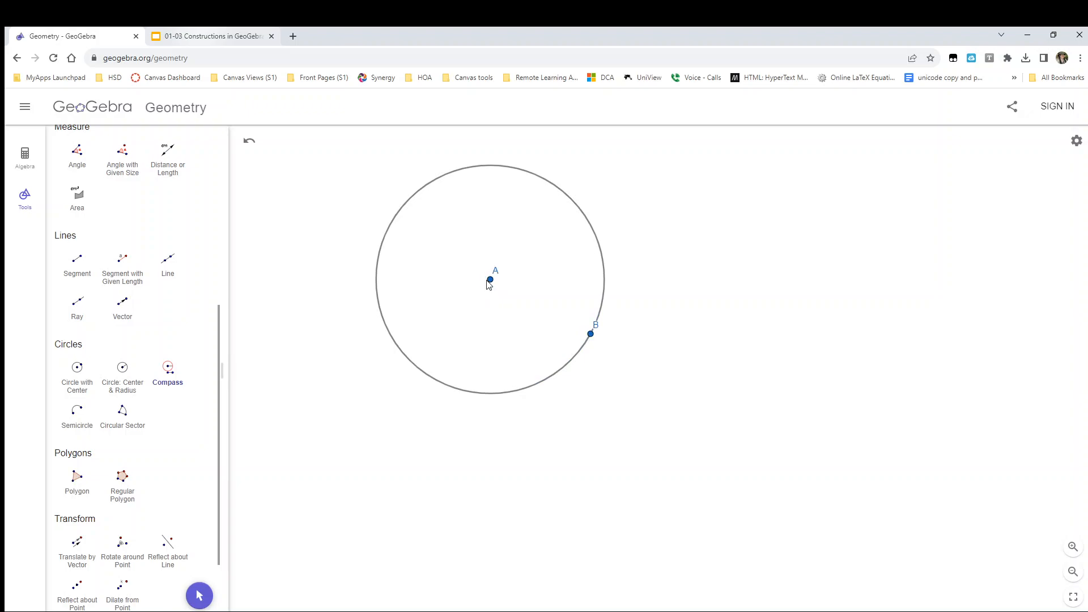
mouse_move(471, 303)
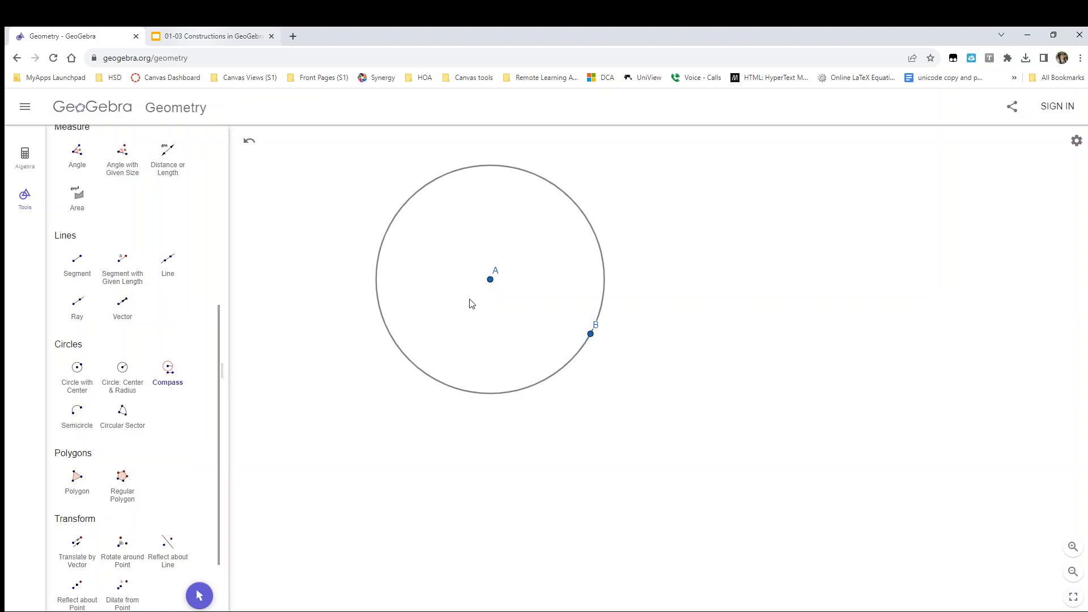
mouse_move(494, 186)
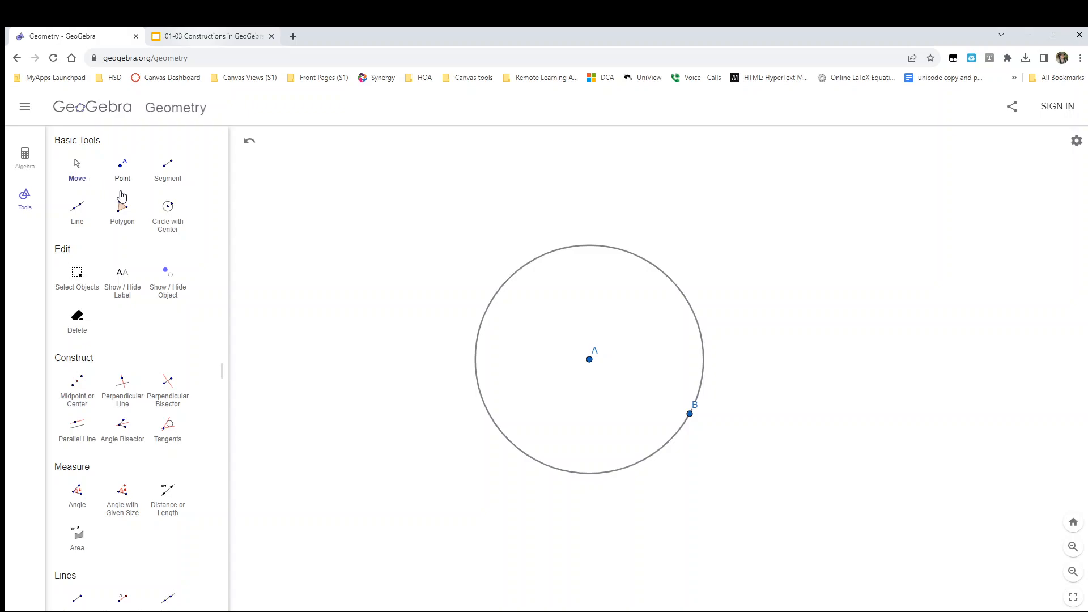
mouse_move(273, 261)
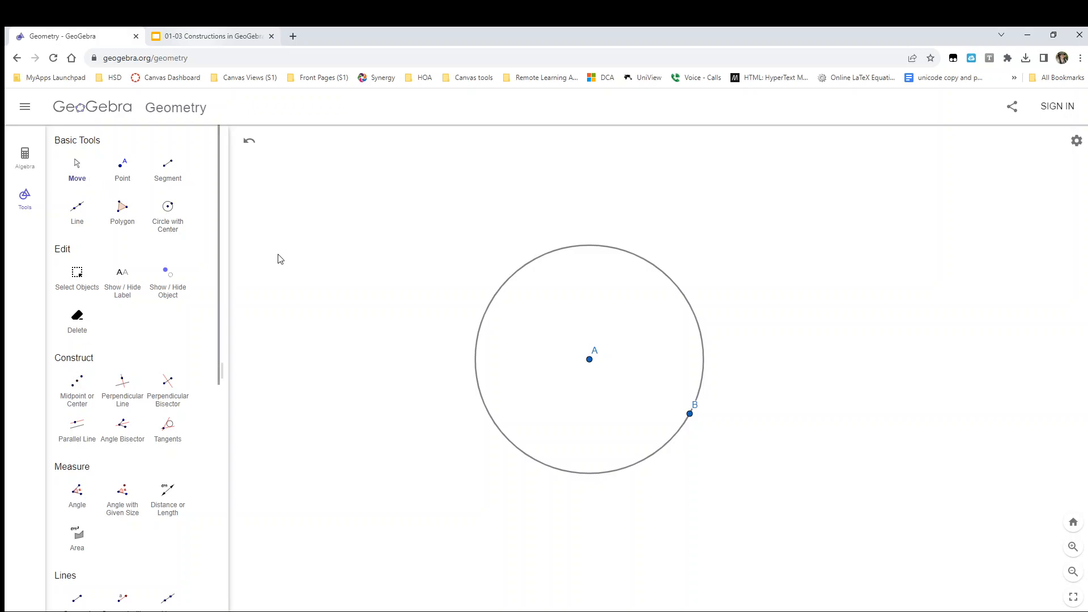
mouse_move(432, 184)
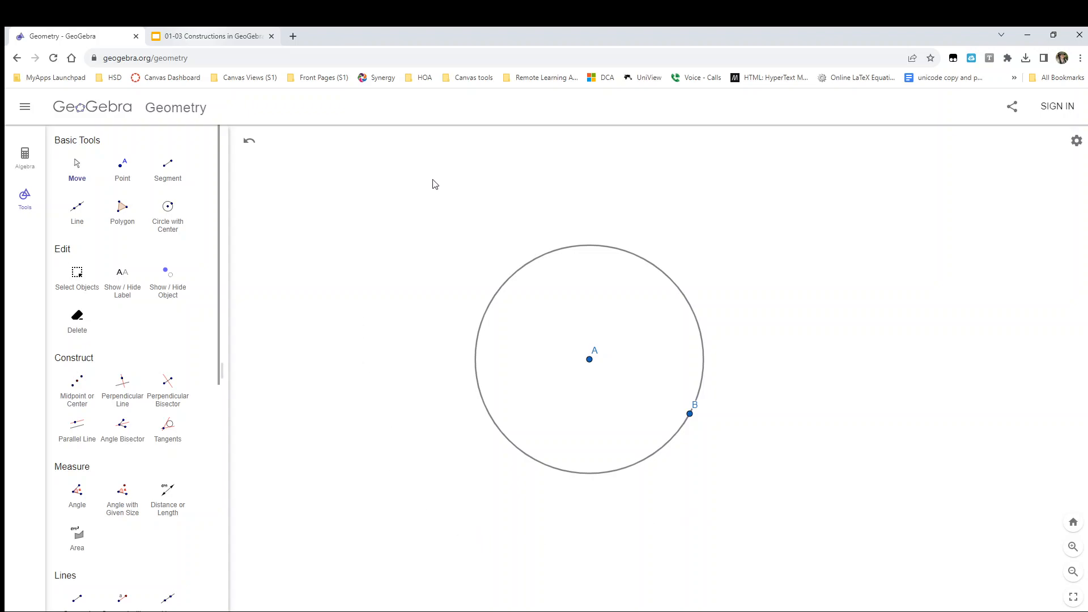
mouse_move(685, 377)
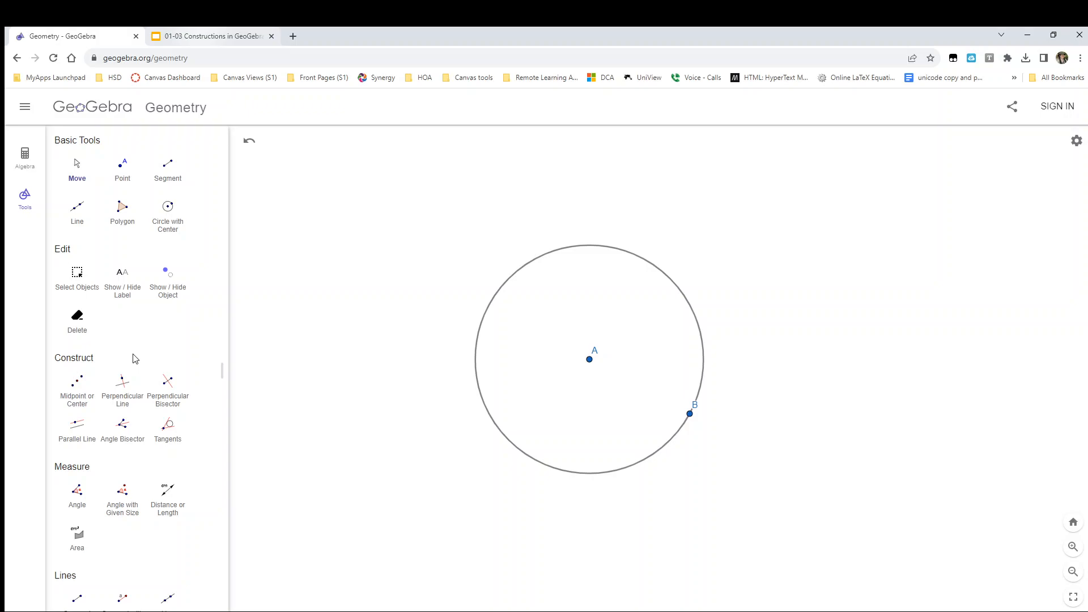
Draw a radius-AB circle centred at B and mark the lower intersection as C.
scroll("down", 3)
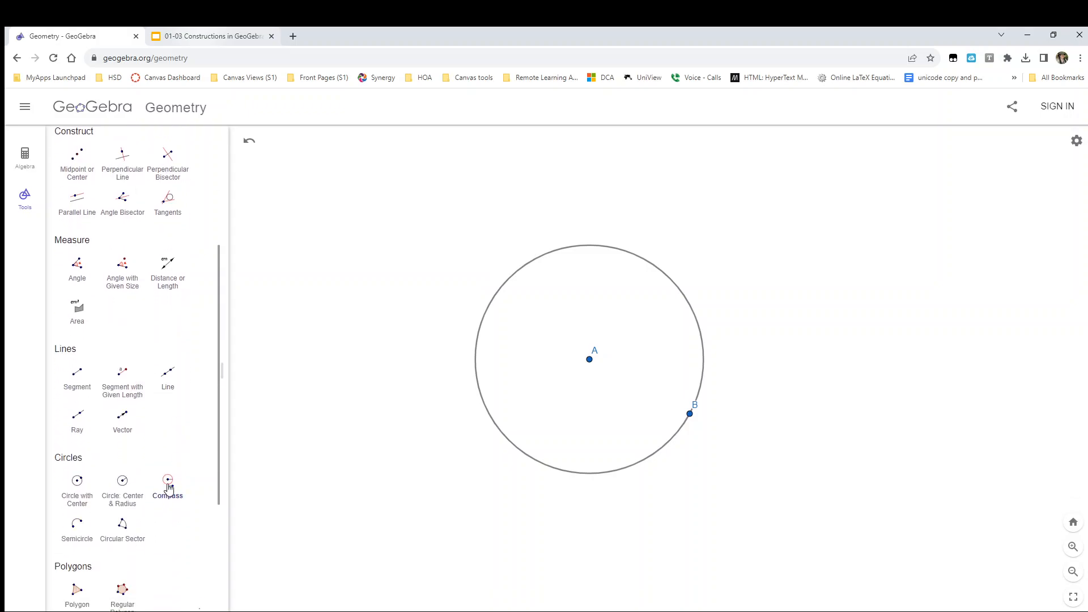
left_click(590, 359)
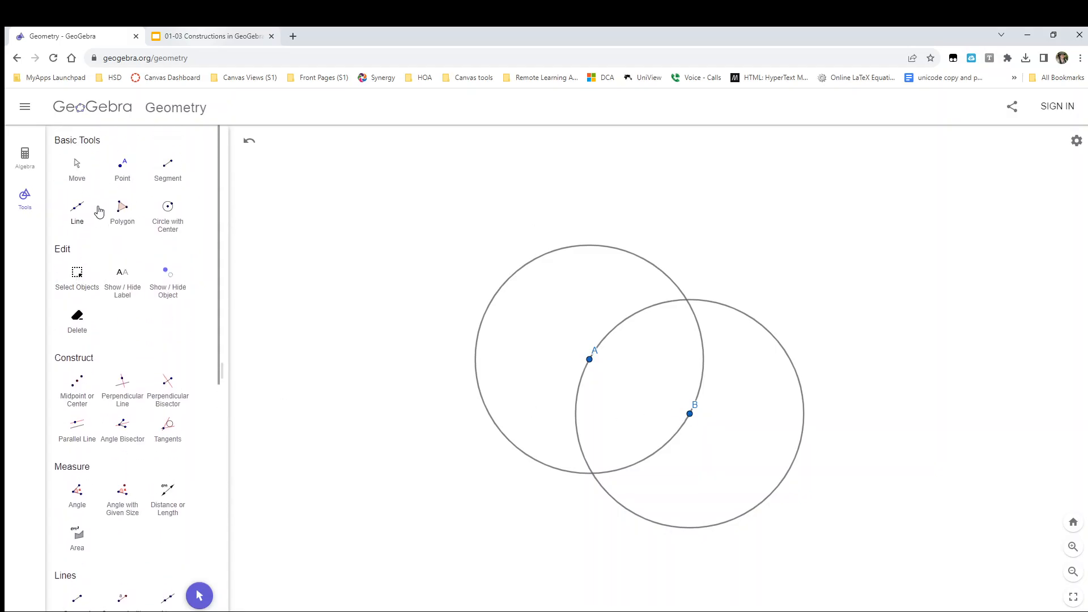
left_click(122, 167)
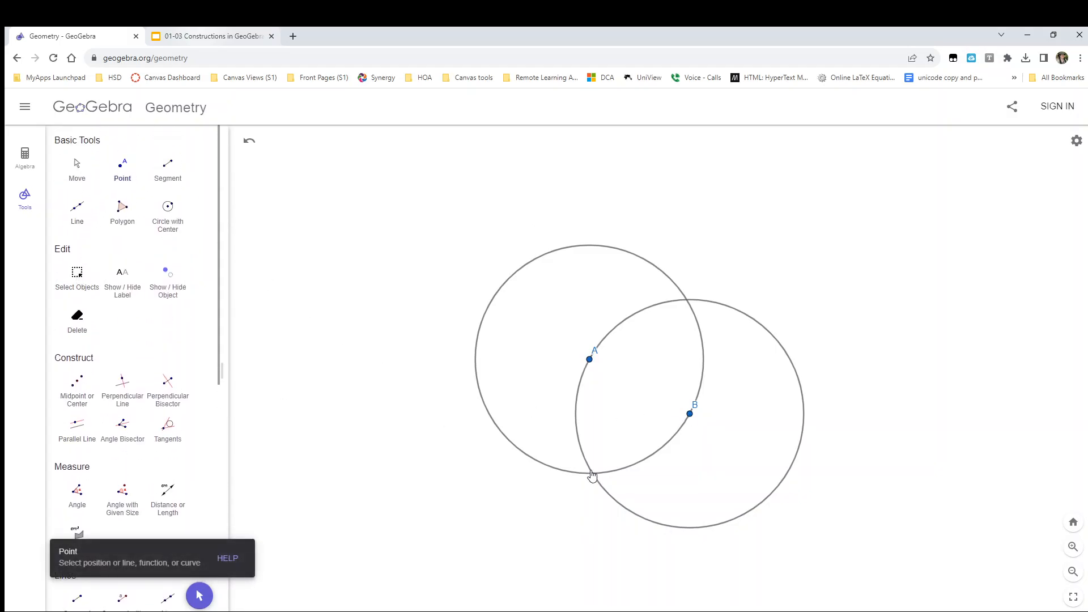
left_click(591, 473)
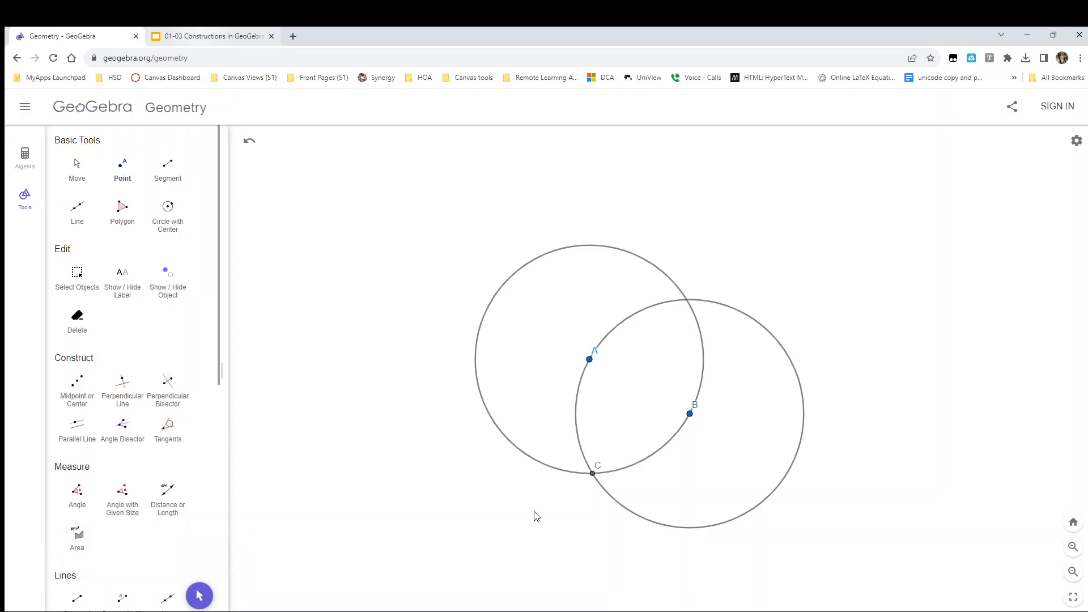
mouse_move(122, 426)
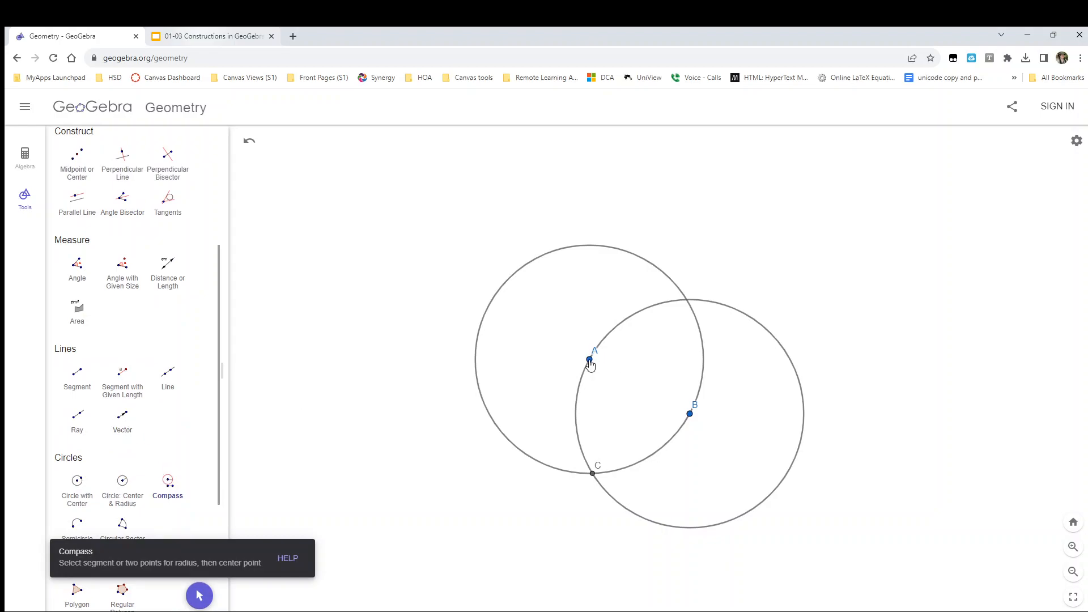
Add radius-AB circles at C and D, marking the left intersection as D.
left_click(590, 359)
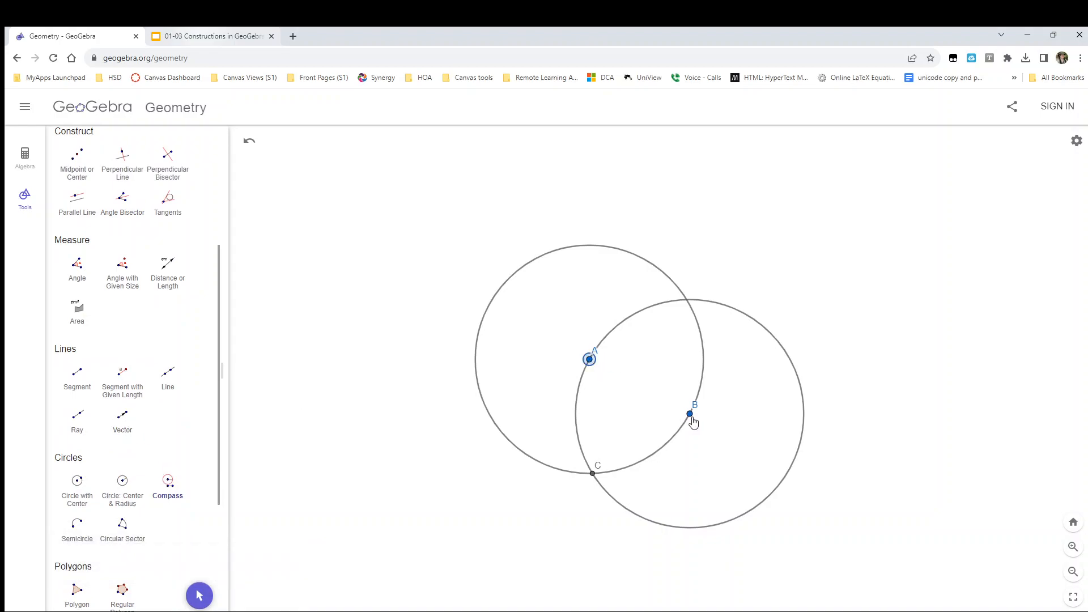
left_click(592, 473)
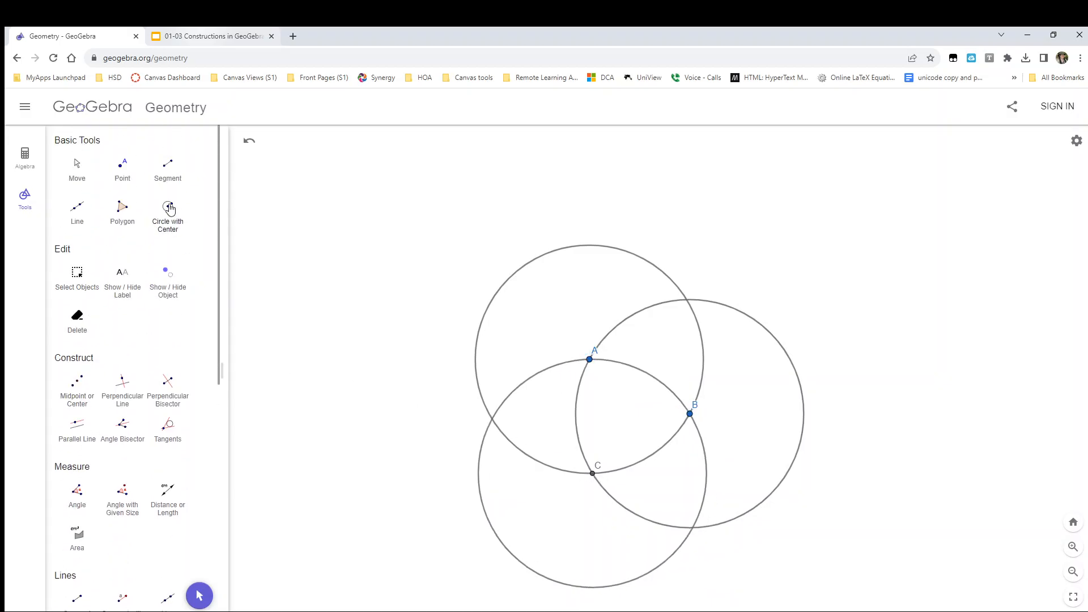
left_click(122, 167)
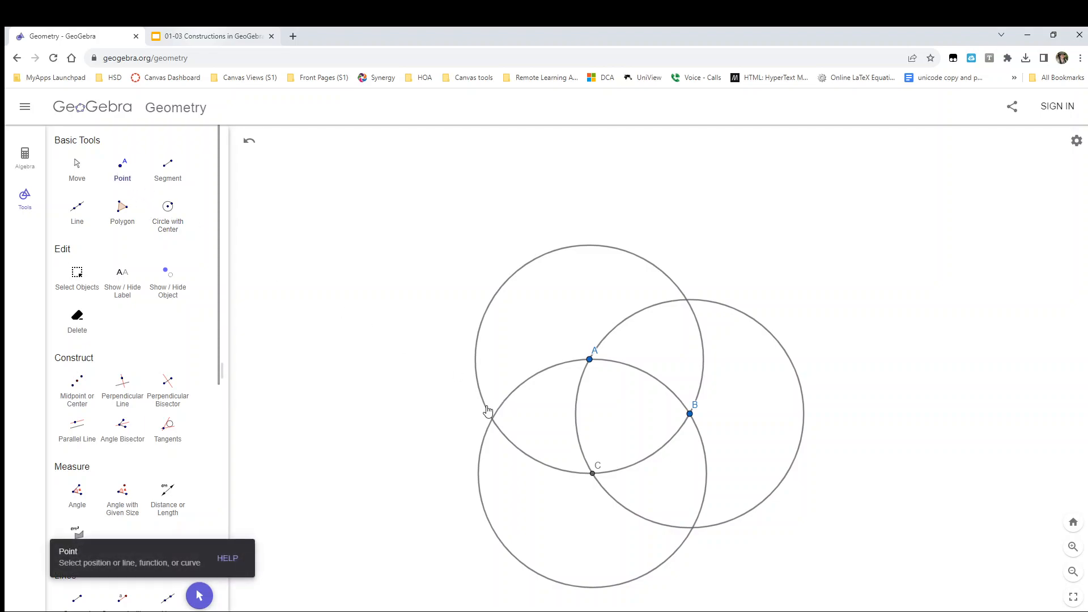
left_click(491, 419)
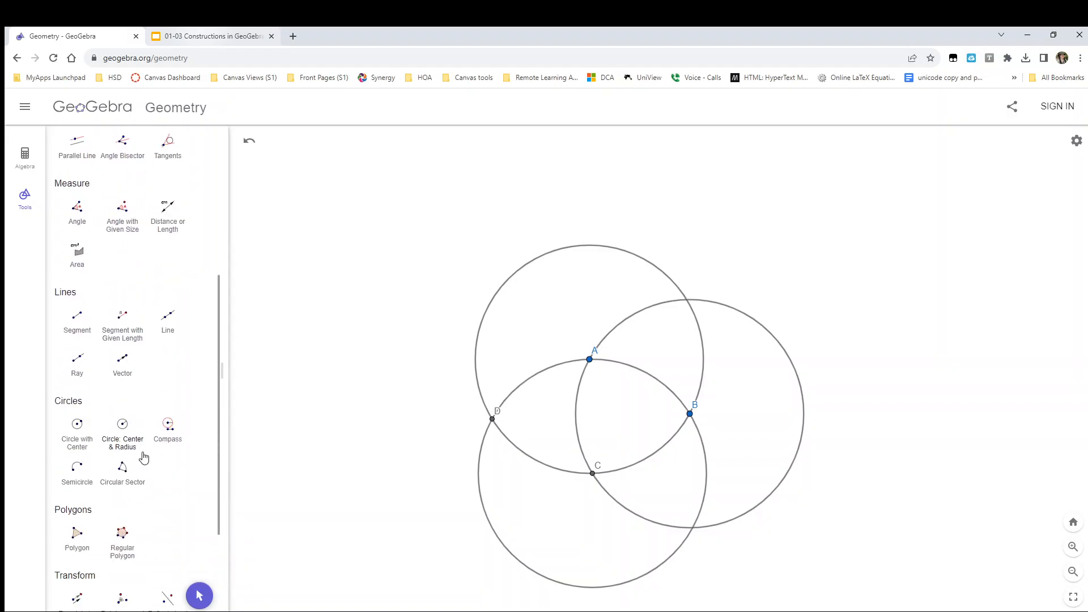
left_click(167, 424)
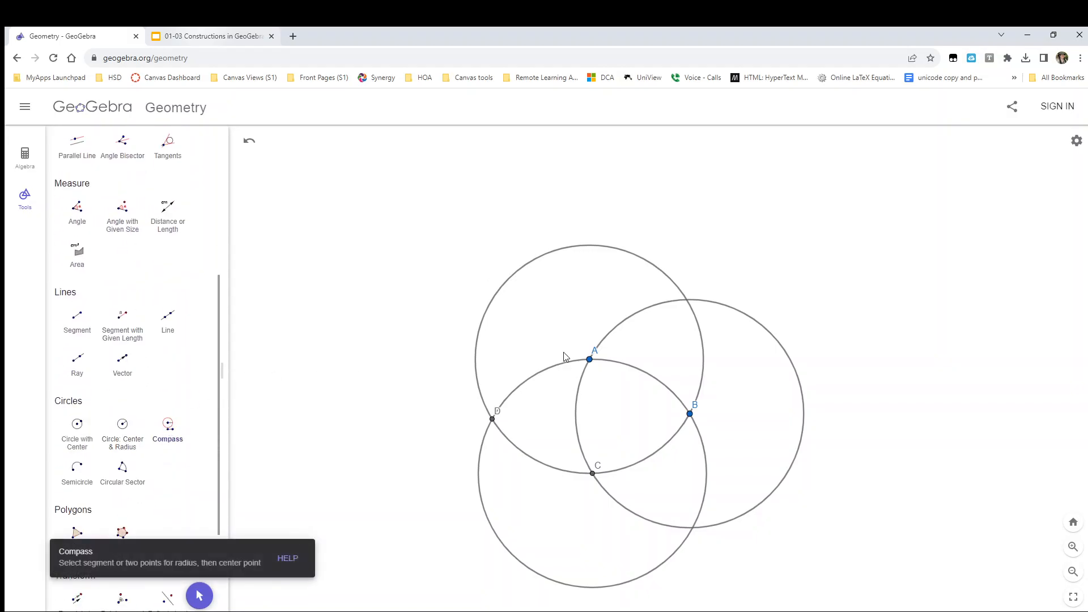
left_click(589, 359)
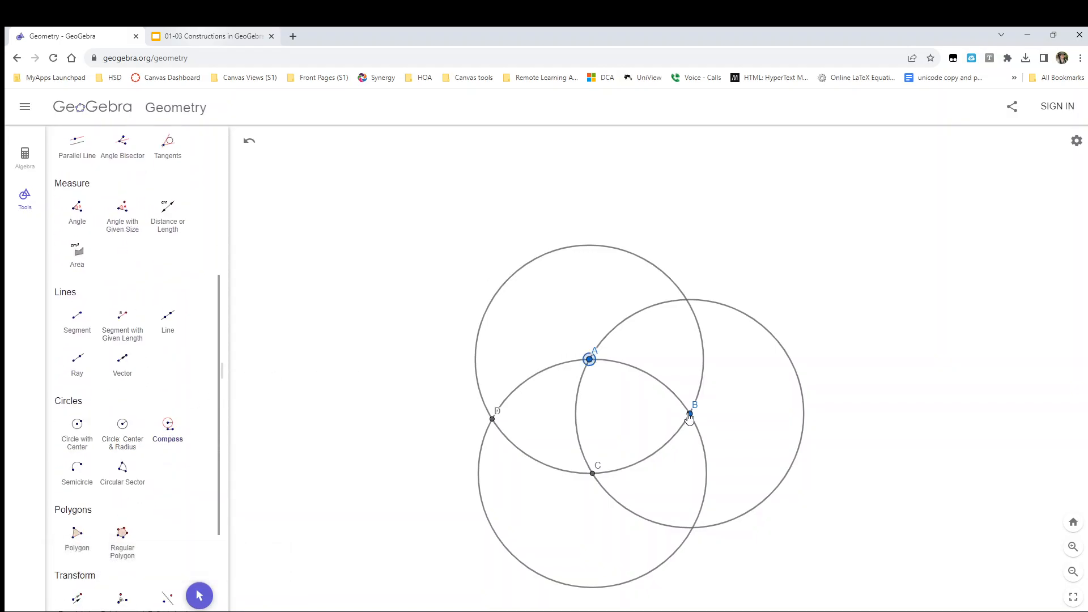
left_click(491, 418)
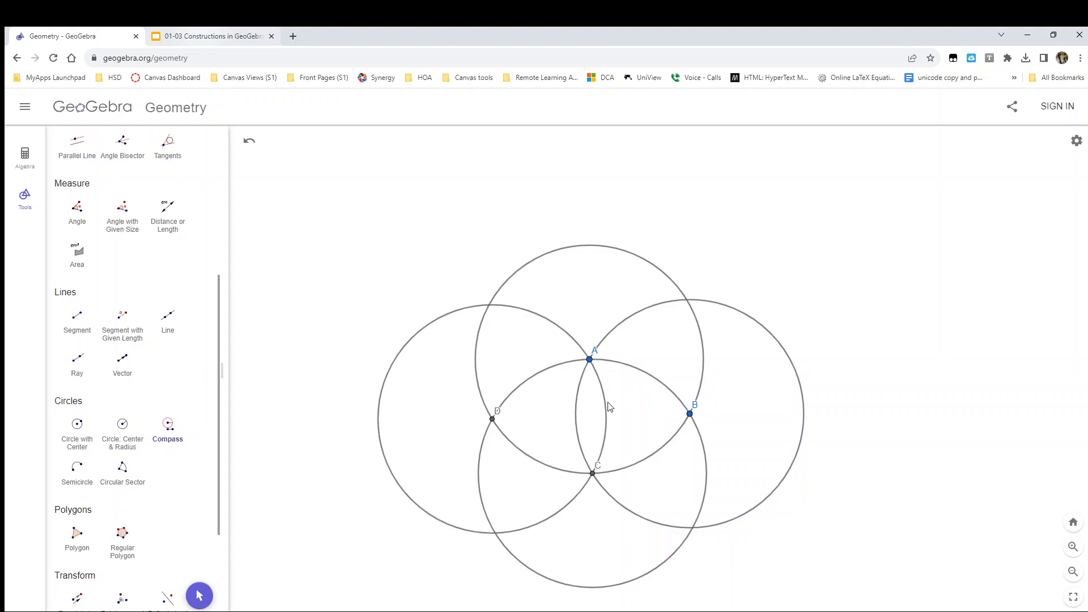
mouse_move(863, 394)
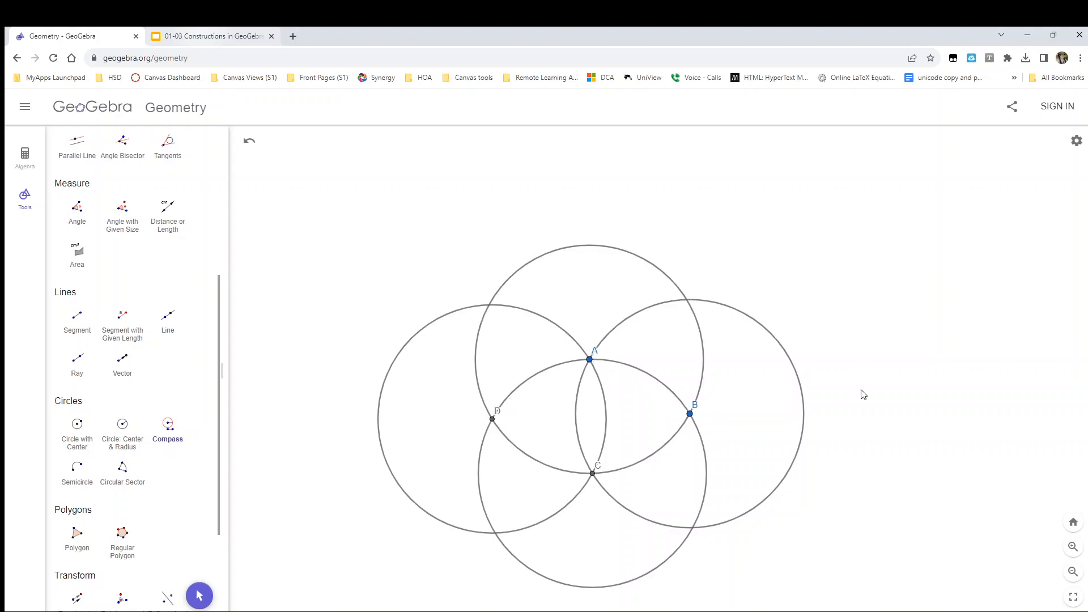
mouse_move(585, 345)
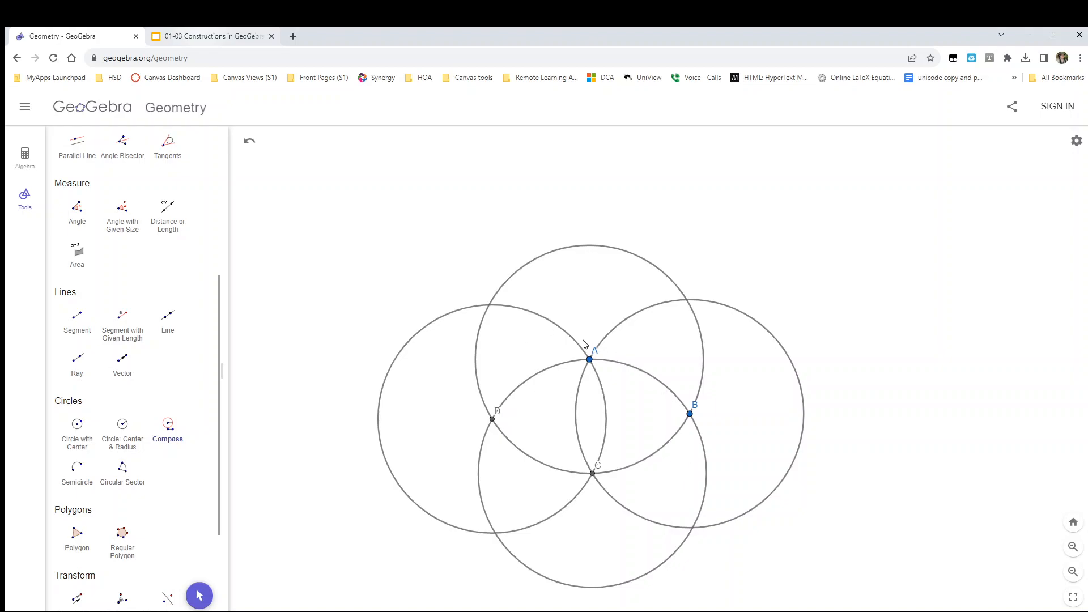
mouse_move(503, 408)
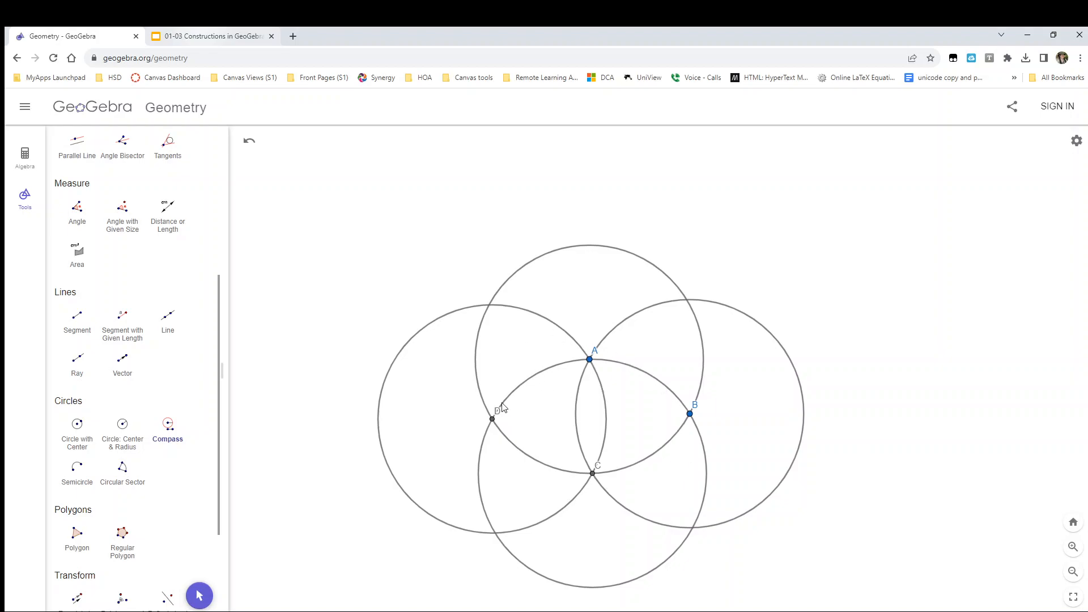
mouse_move(496, 421)
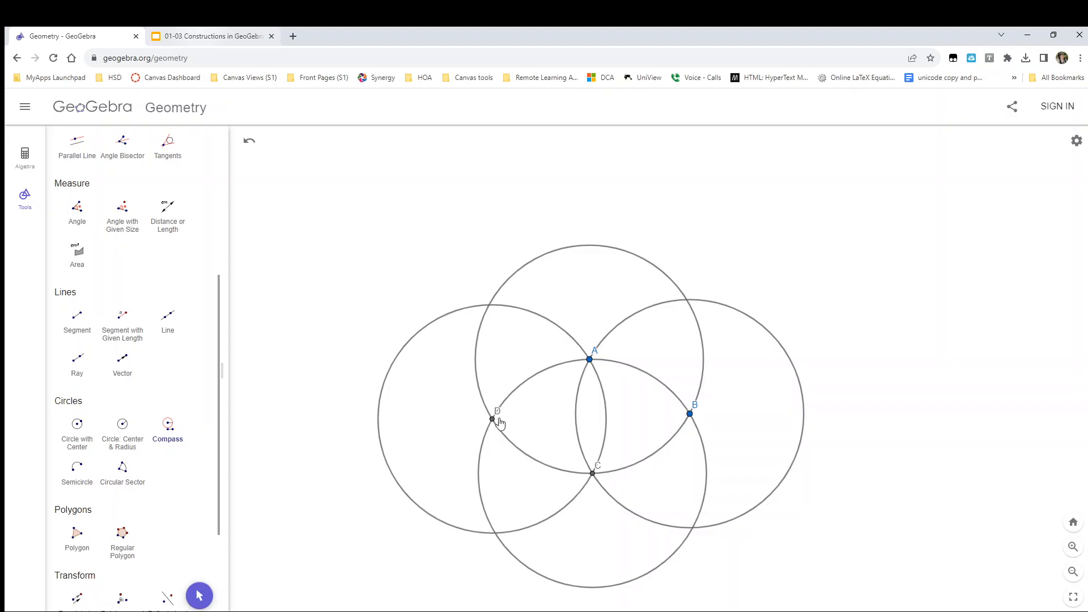
mouse_move(152, 356)
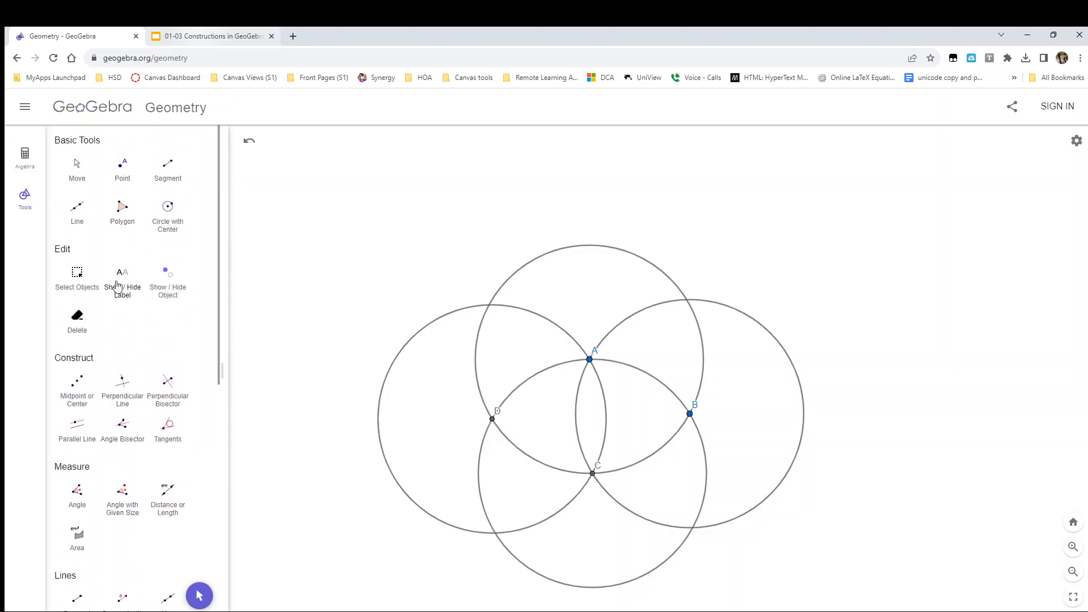
Mark intersections as E, F at the top, and G at the upper right.
left_click(122, 167)
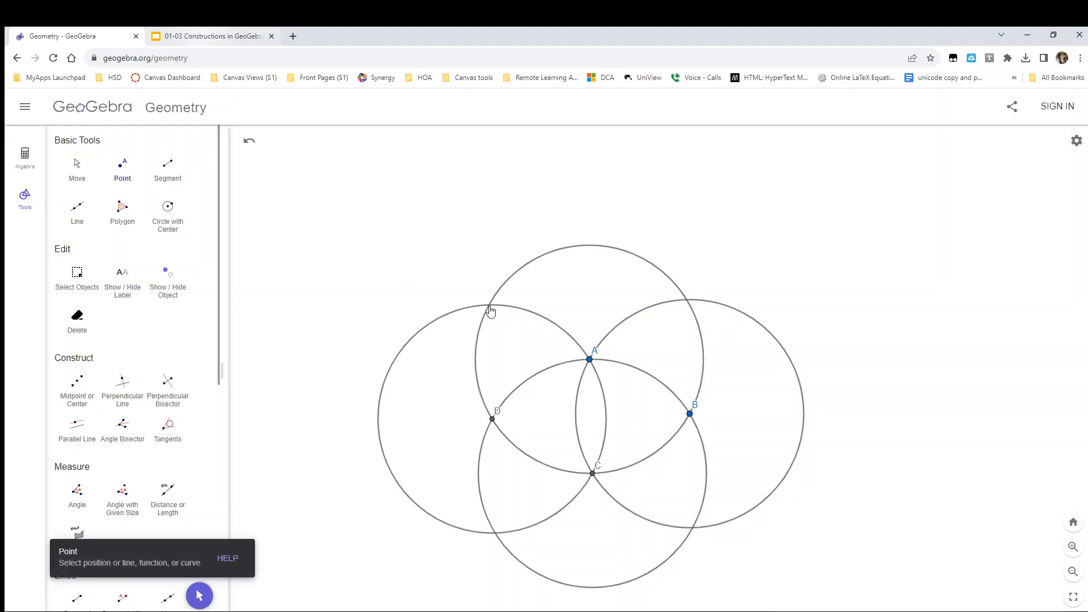
left_click(490, 310)
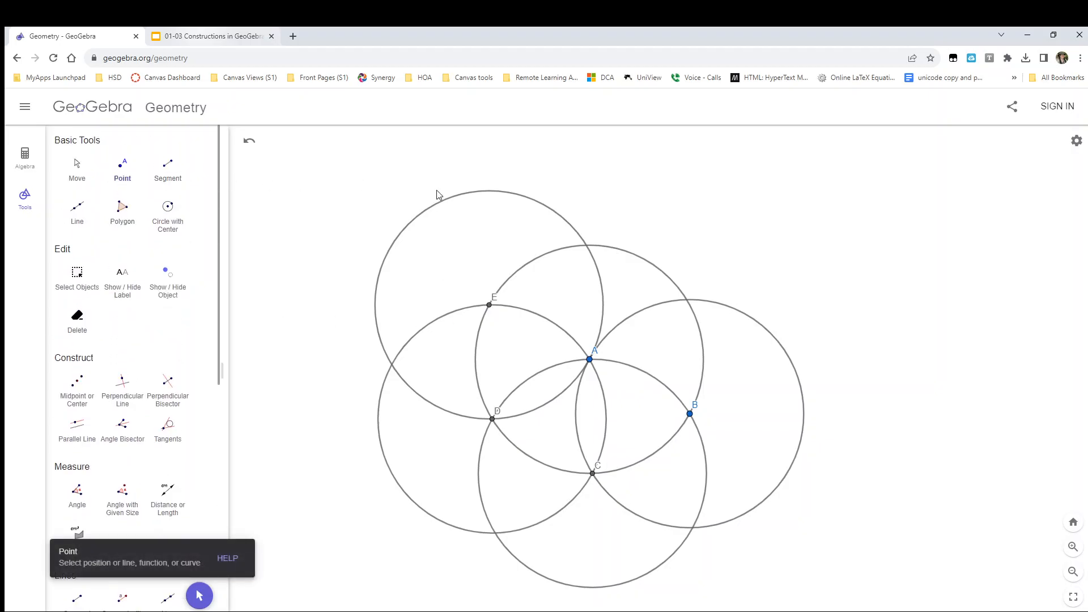
left_click(586, 245)
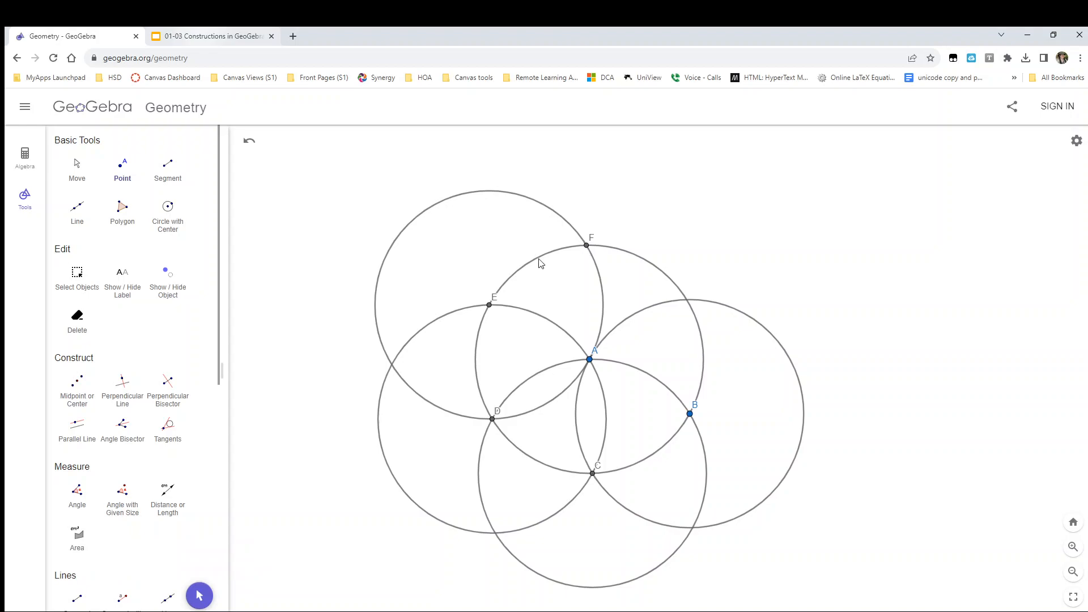
mouse_move(741, 286)
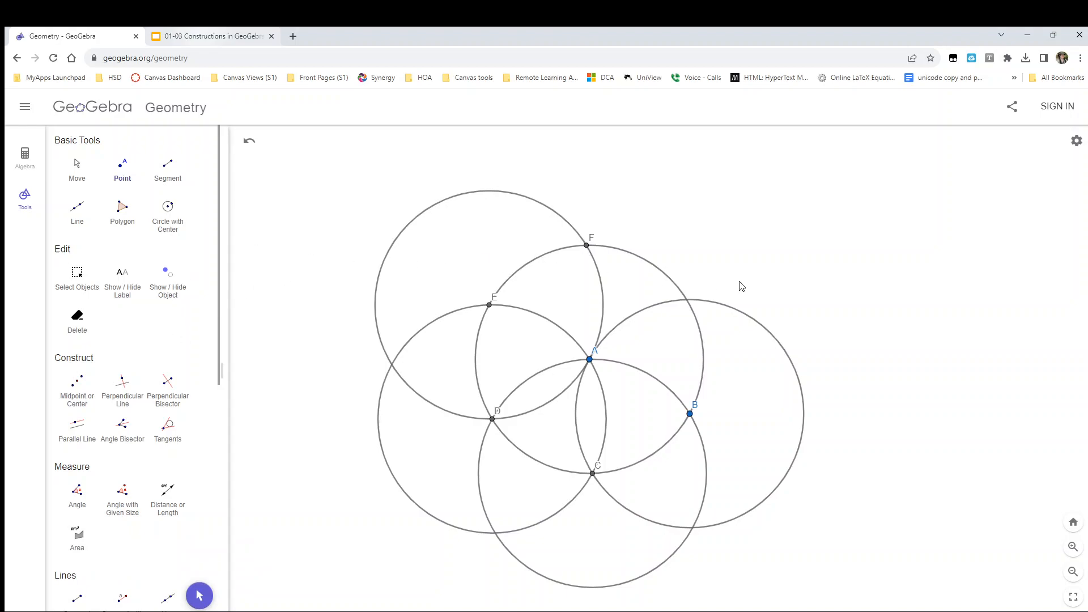
mouse_move(687, 307)
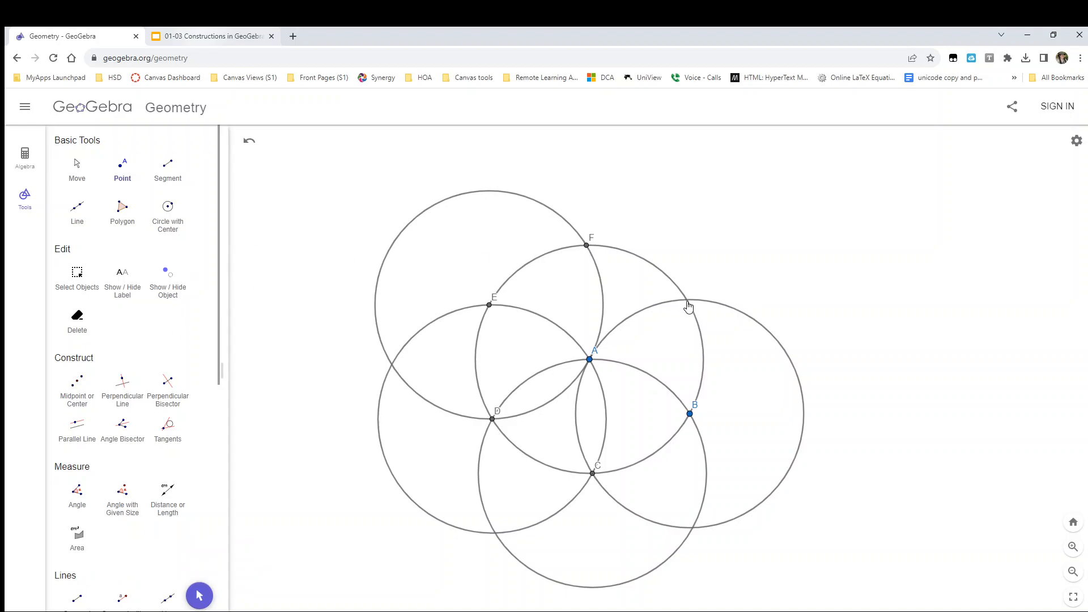
left_click(687, 300)
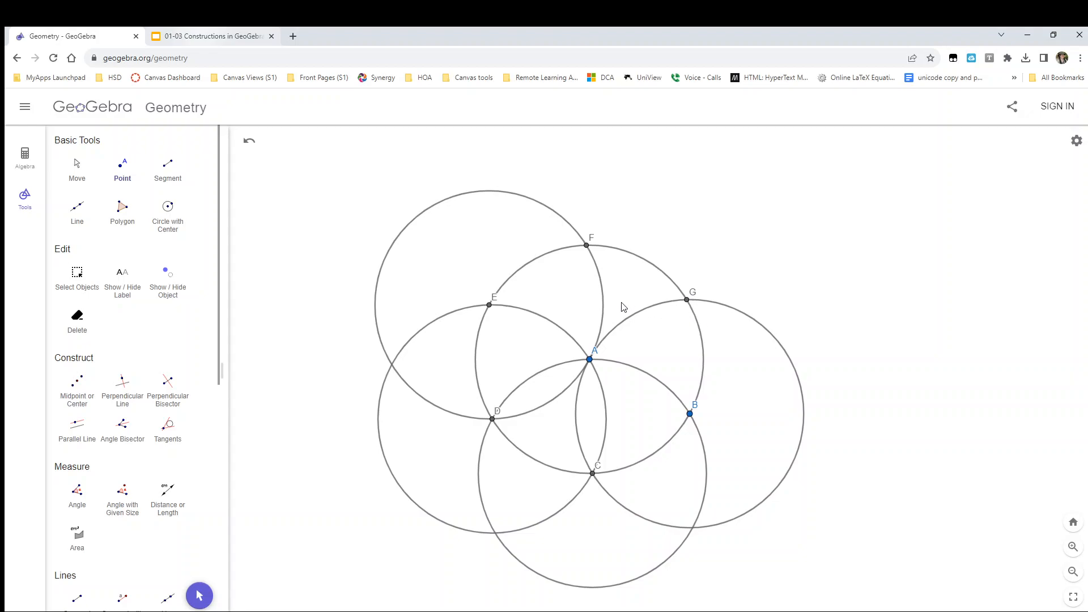
mouse_move(618, 307)
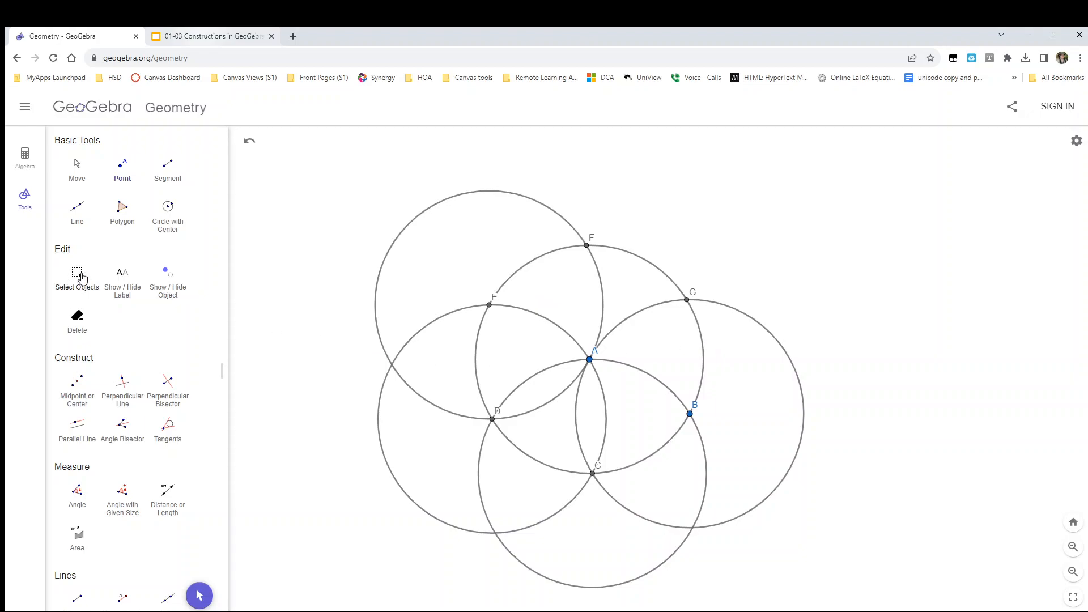
Add a Compass circle with radius AB centred at F.
scroll("down", 3)
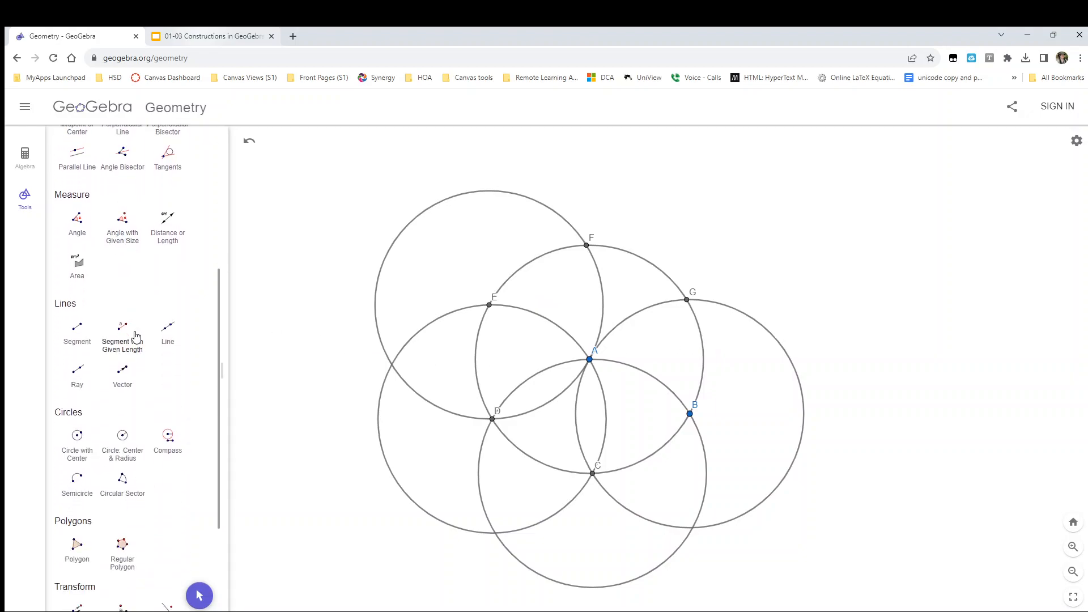
left_click(167, 435)
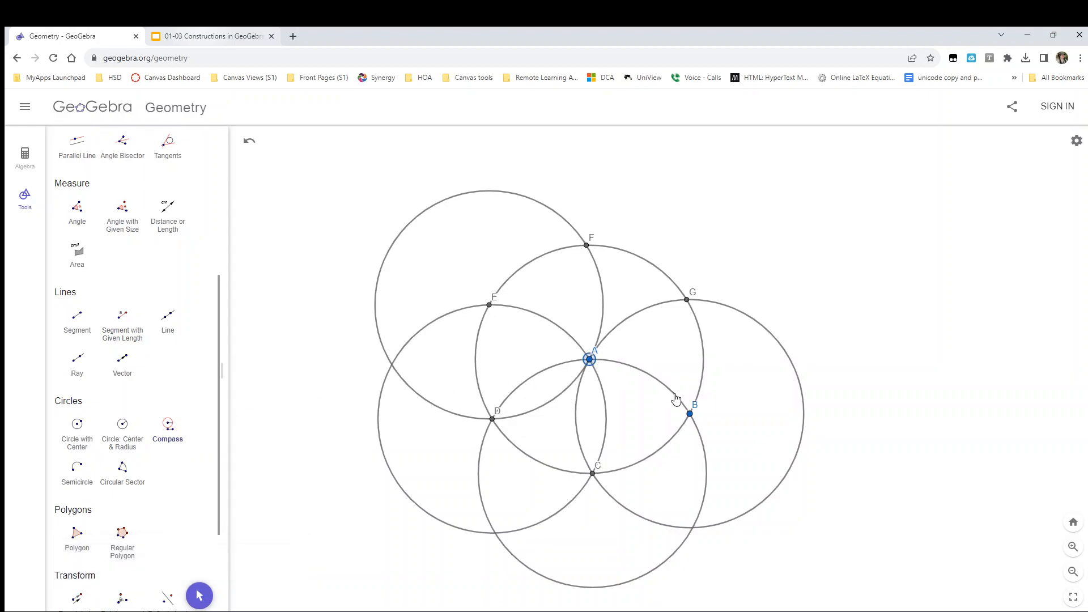
left_click(689, 414)
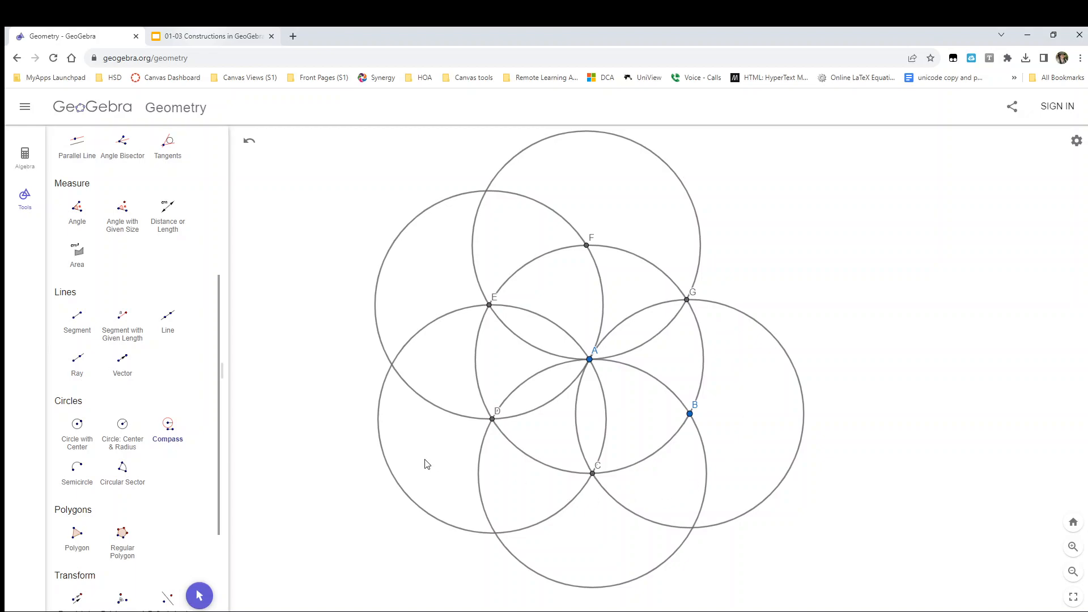
mouse_move(720, 294)
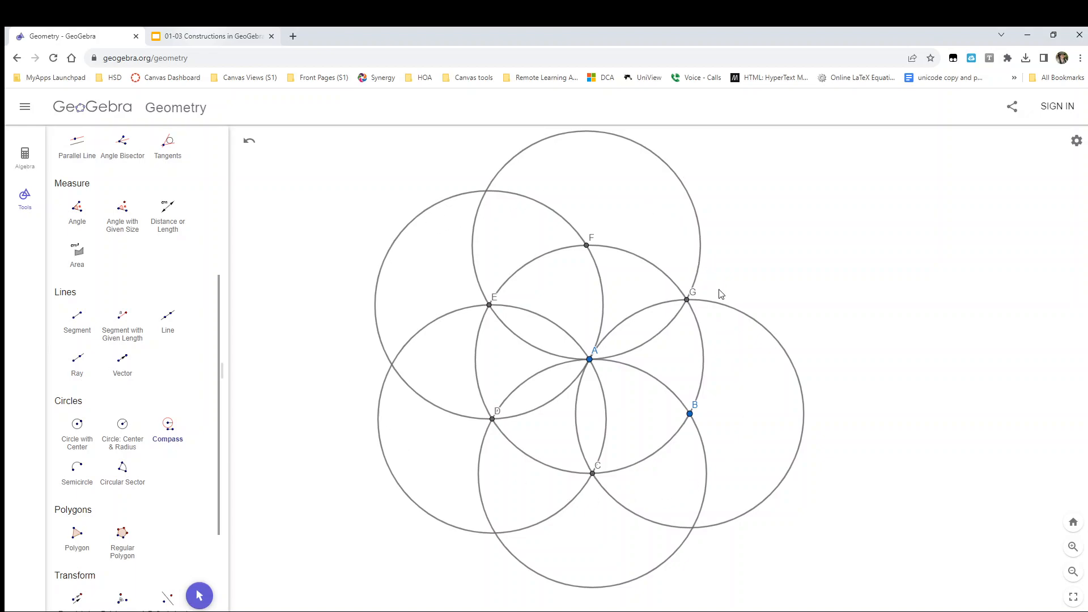
mouse_move(1030, 420)
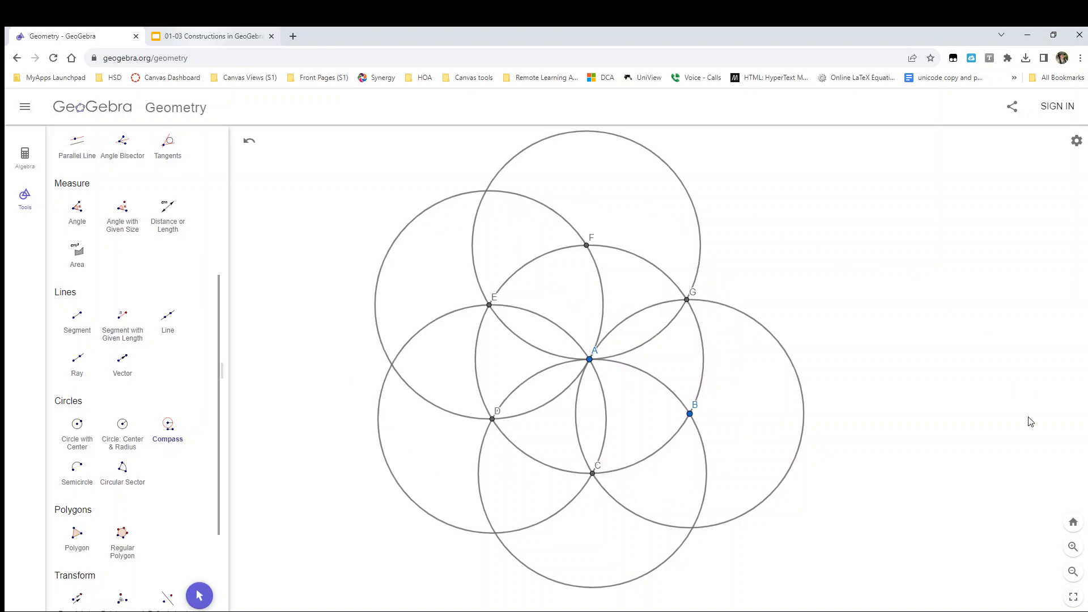
mouse_move(639, 318)
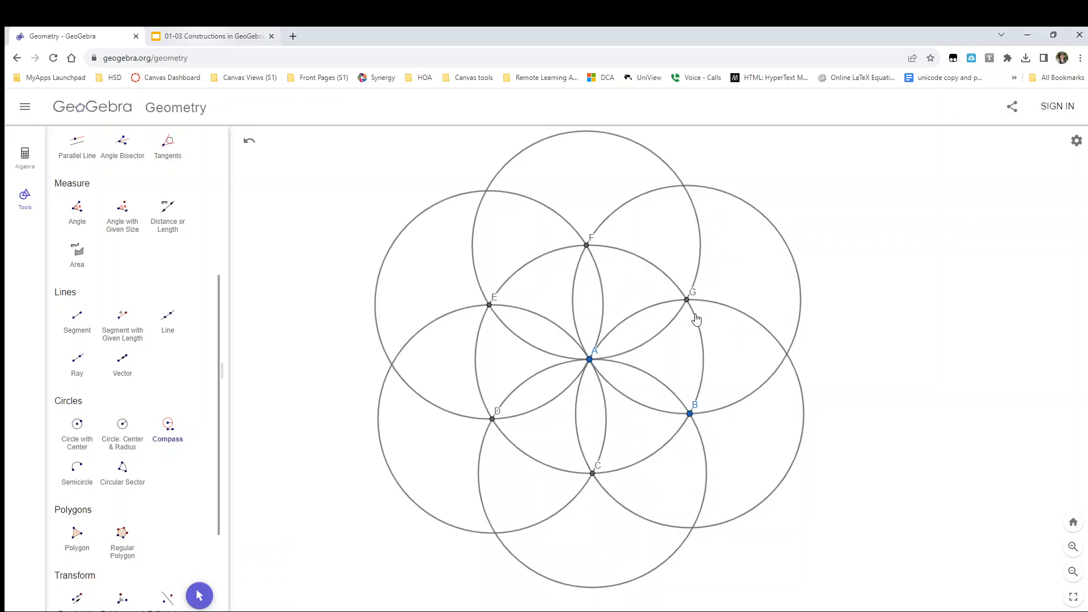
mouse_move(615, 214)
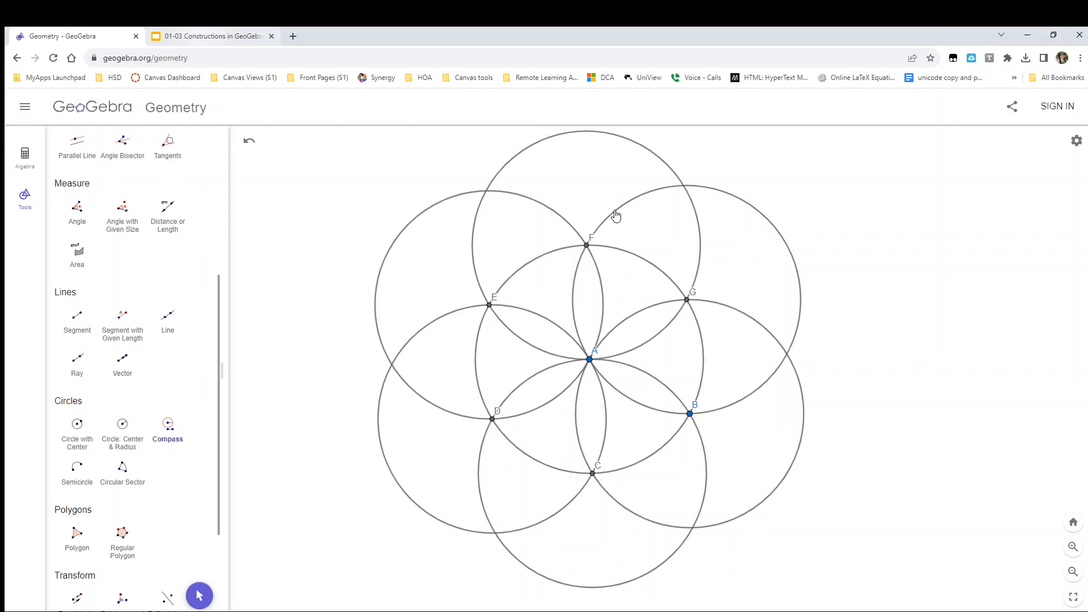
mouse_move(396, 245)
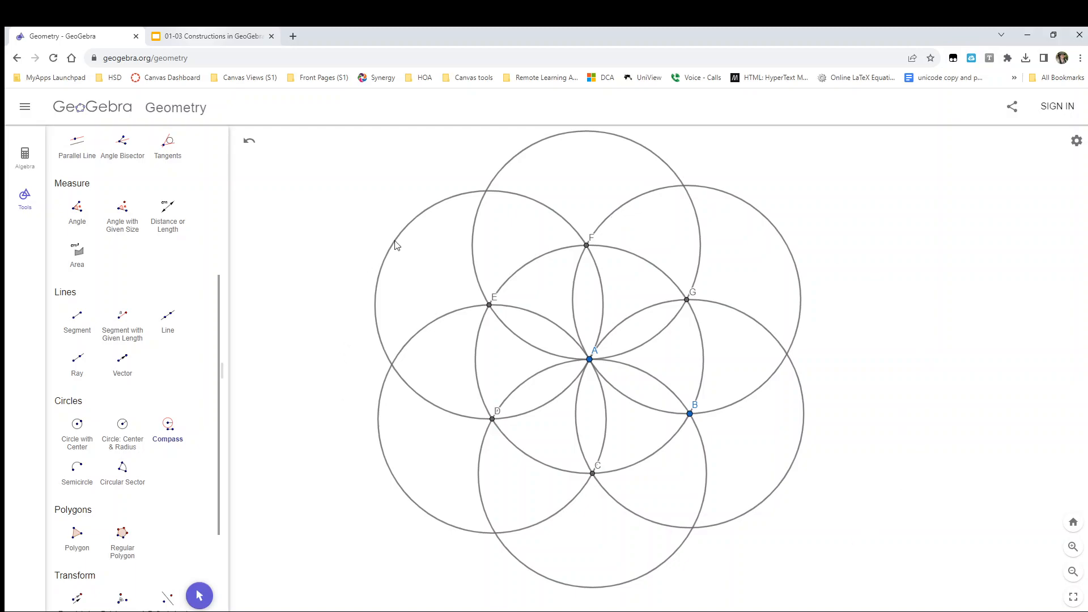
mouse_move(498, 497)
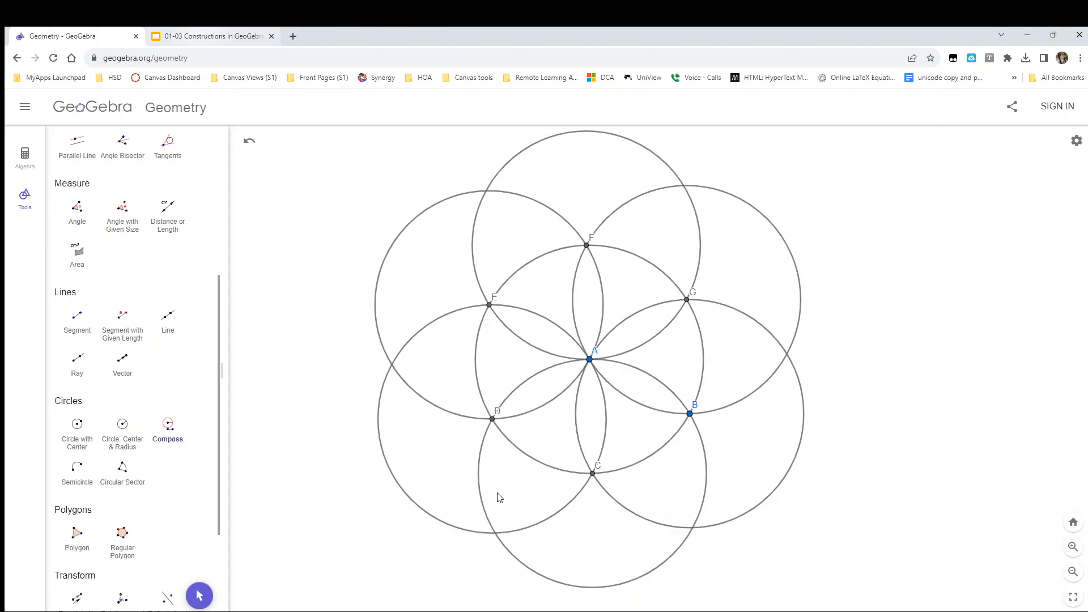
mouse_move(619, 575)
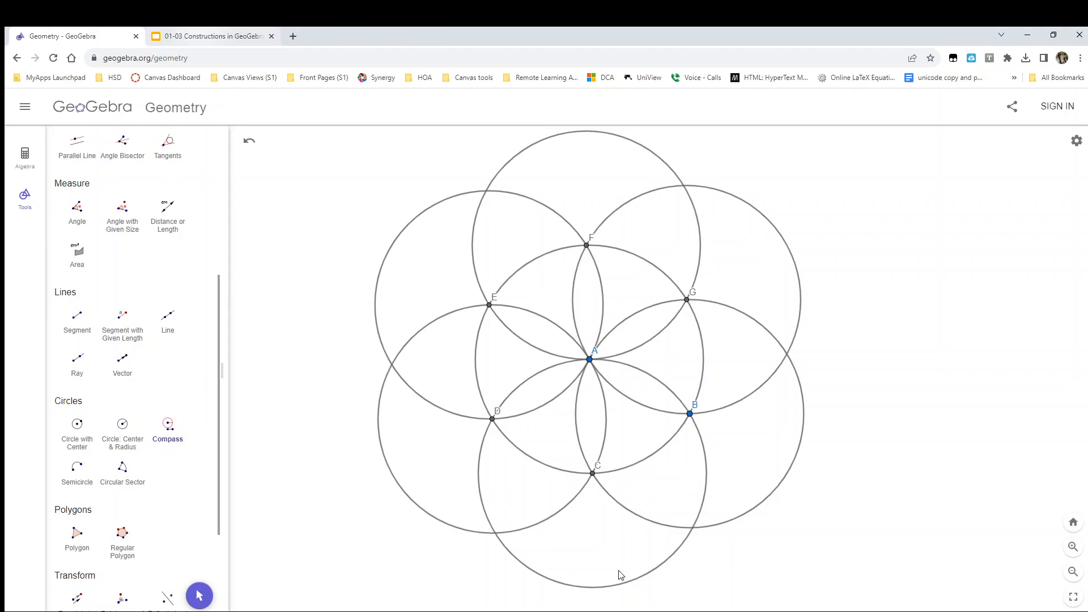
mouse_move(534, 253)
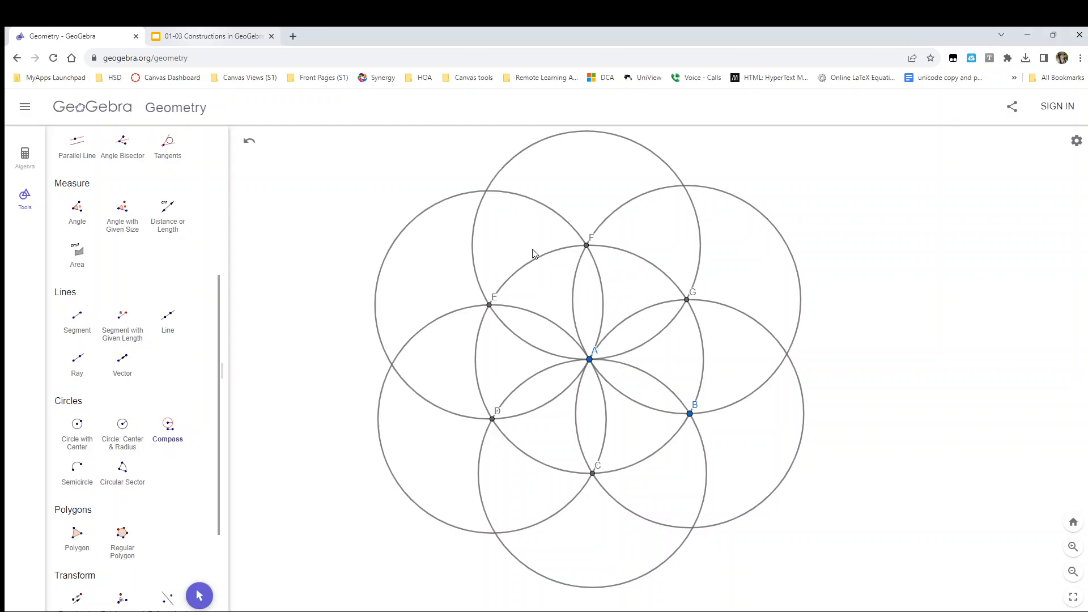
mouse_move(429, 264)
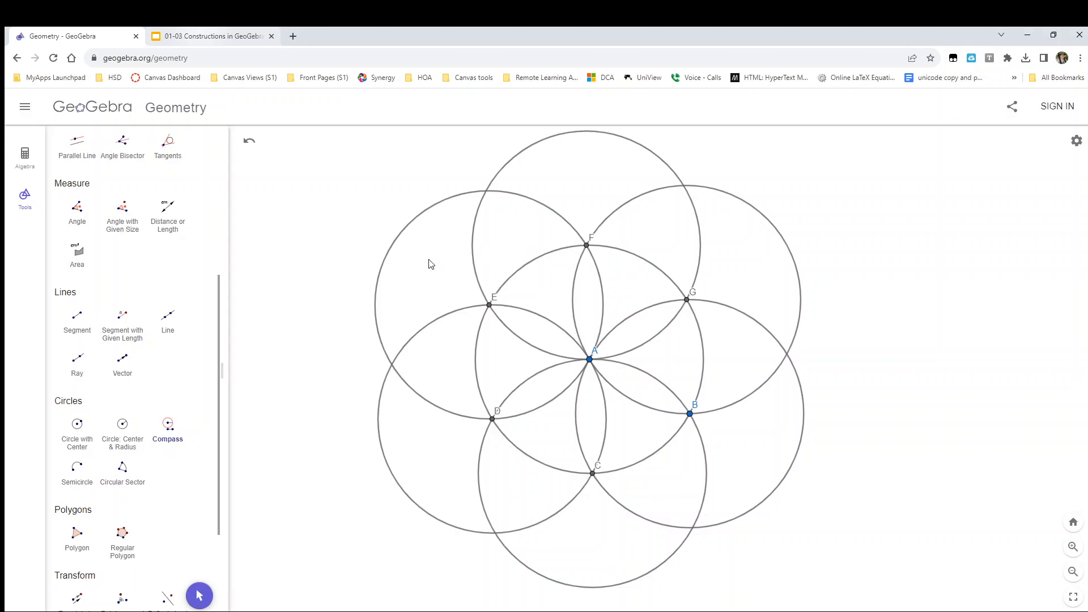
mouse_move(434, 281)
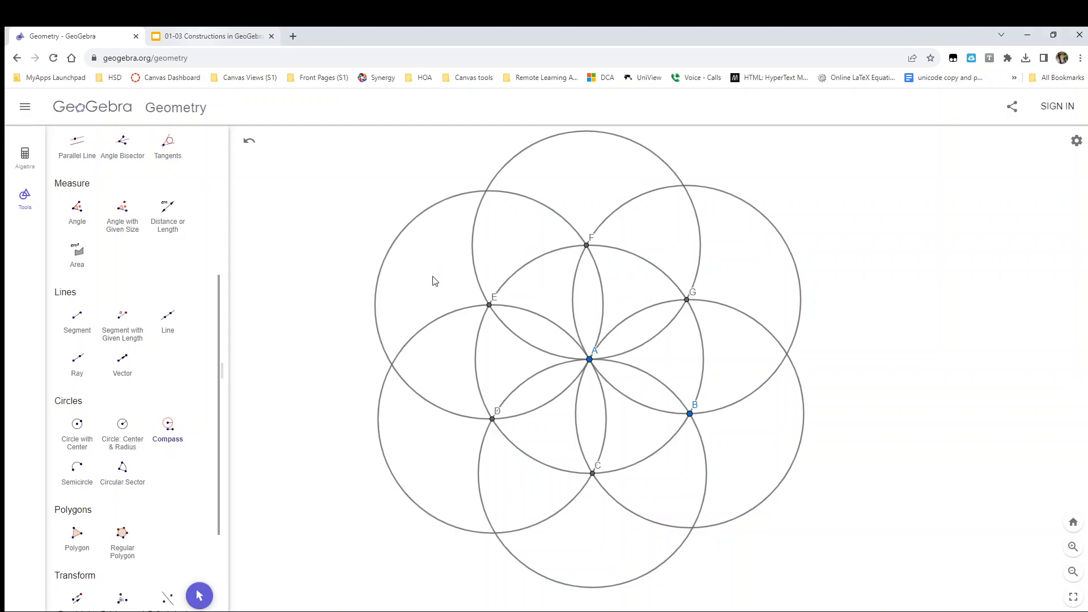
mouse_move(291, 275)
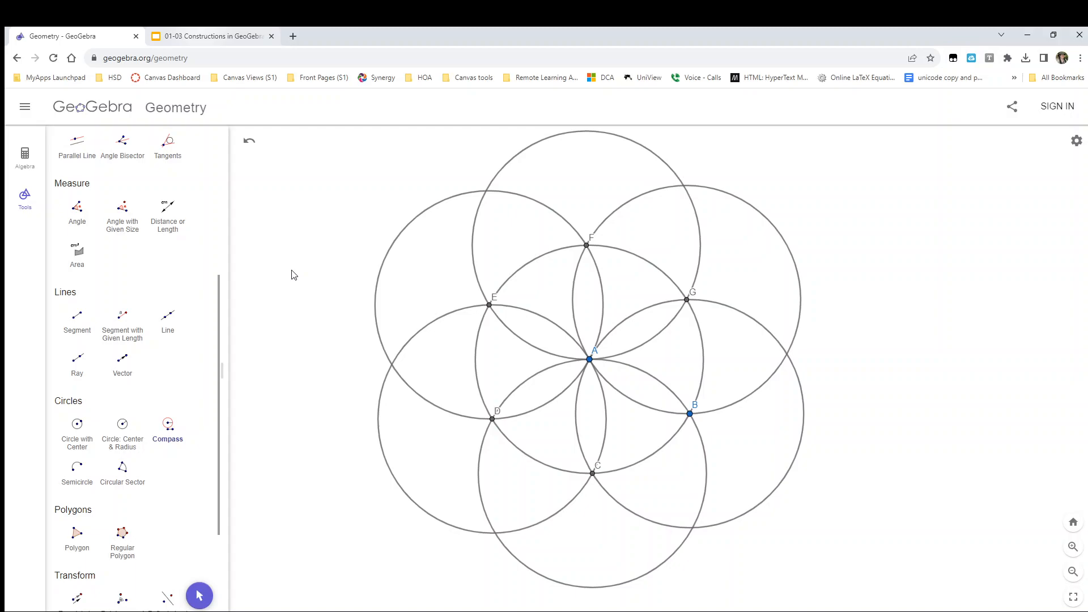
Mark the outer compass circles, including the one around D, for hiding.
scroll("down", 3)
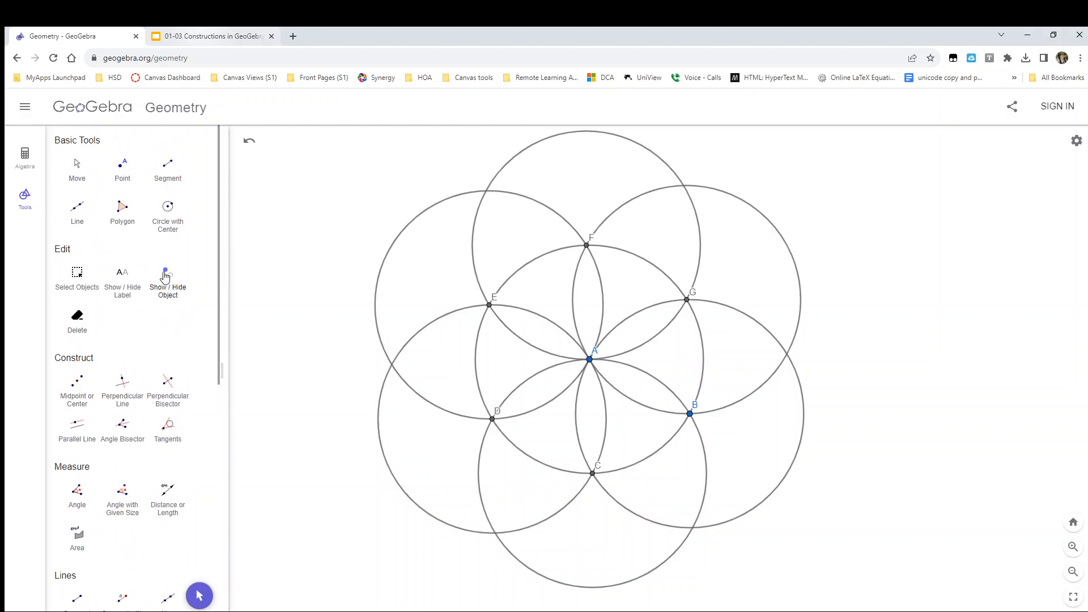
mouse_move(167, 283)
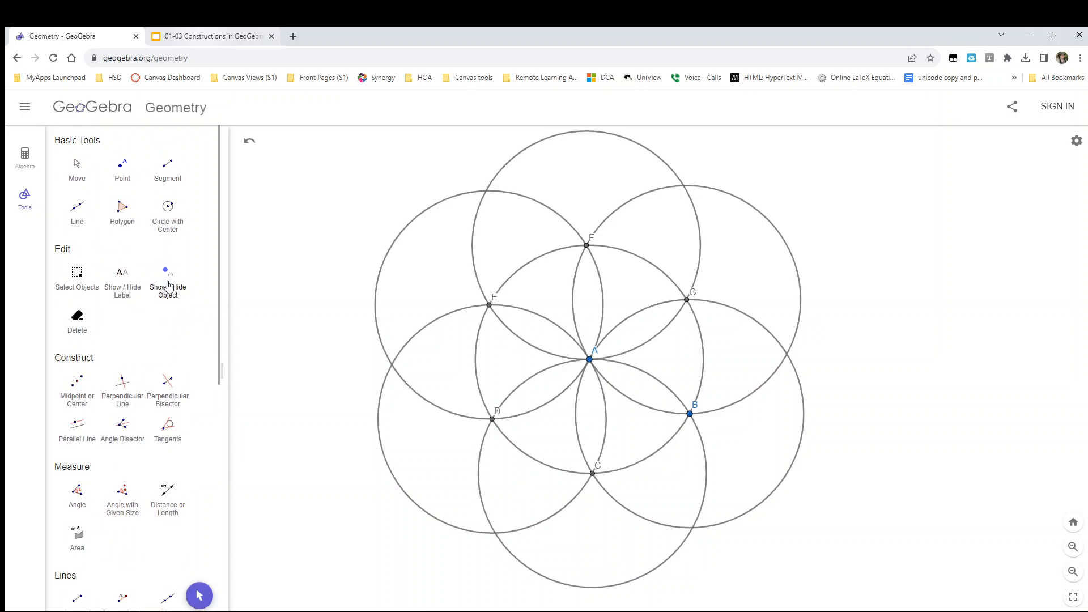
left_click(167, 281)
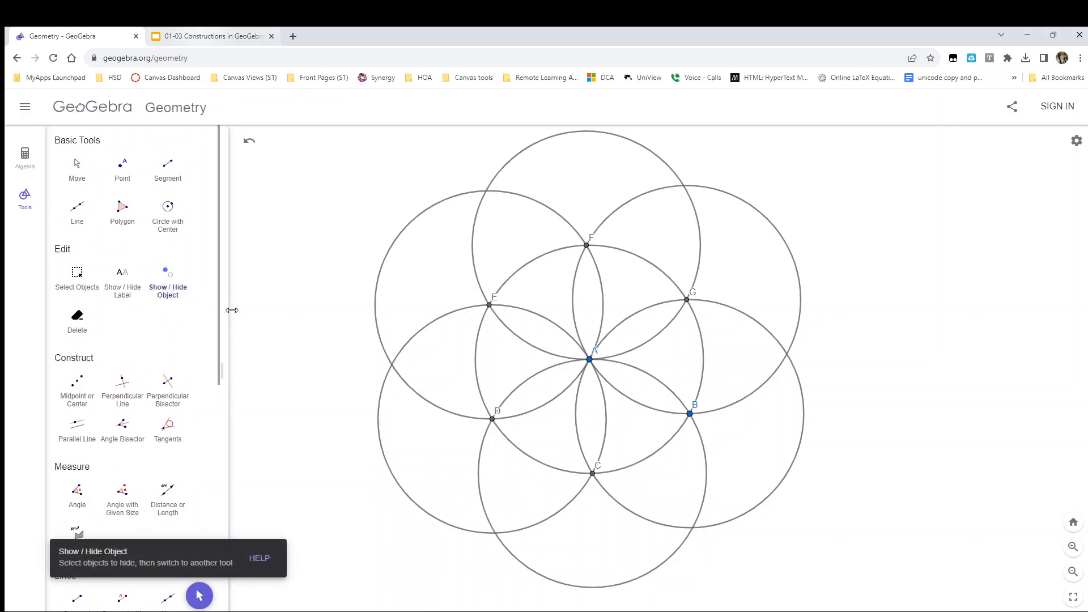
mouse_move(373, 305)
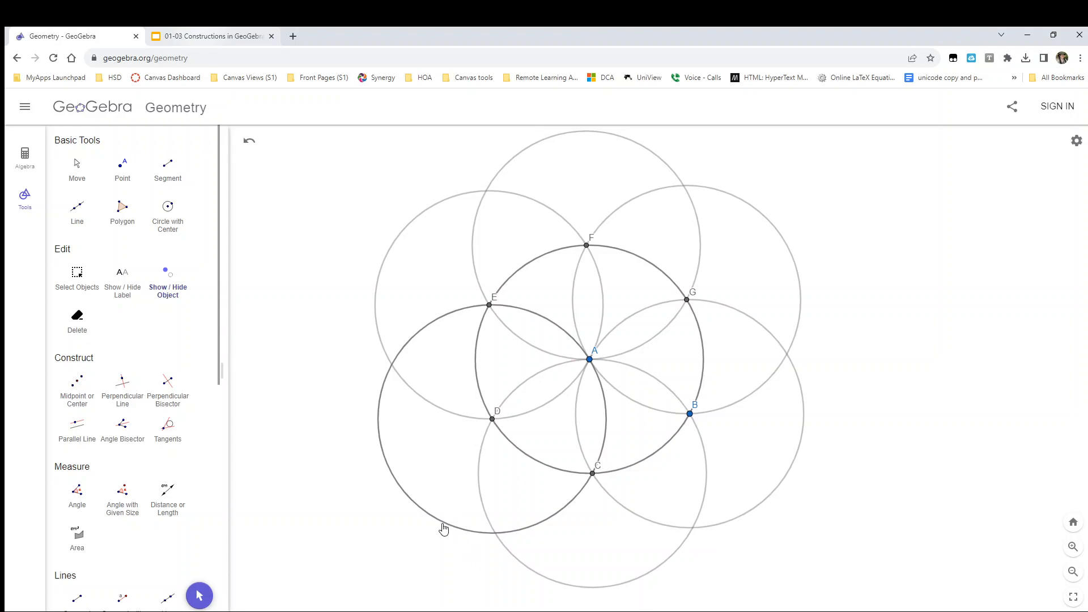
left_click(443, 528)
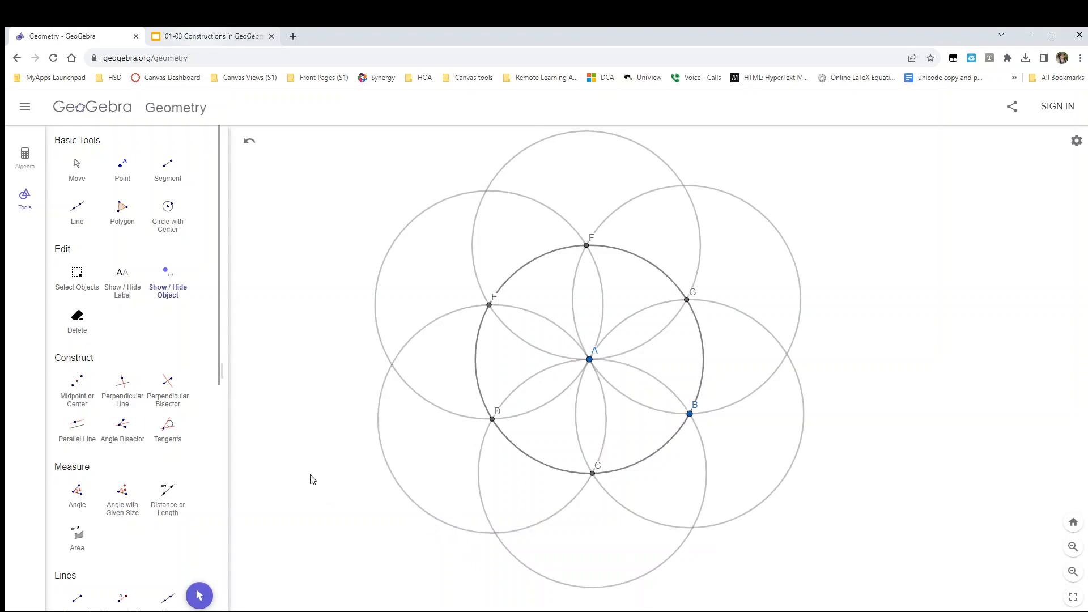
mouse_move(158, 340)
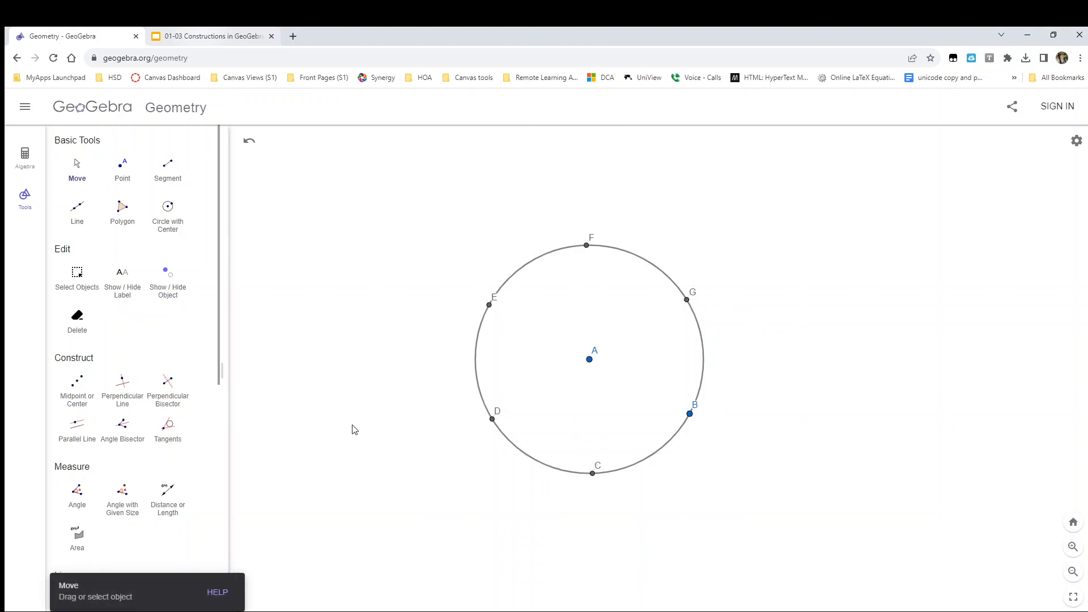
mouse_move(351, 426)
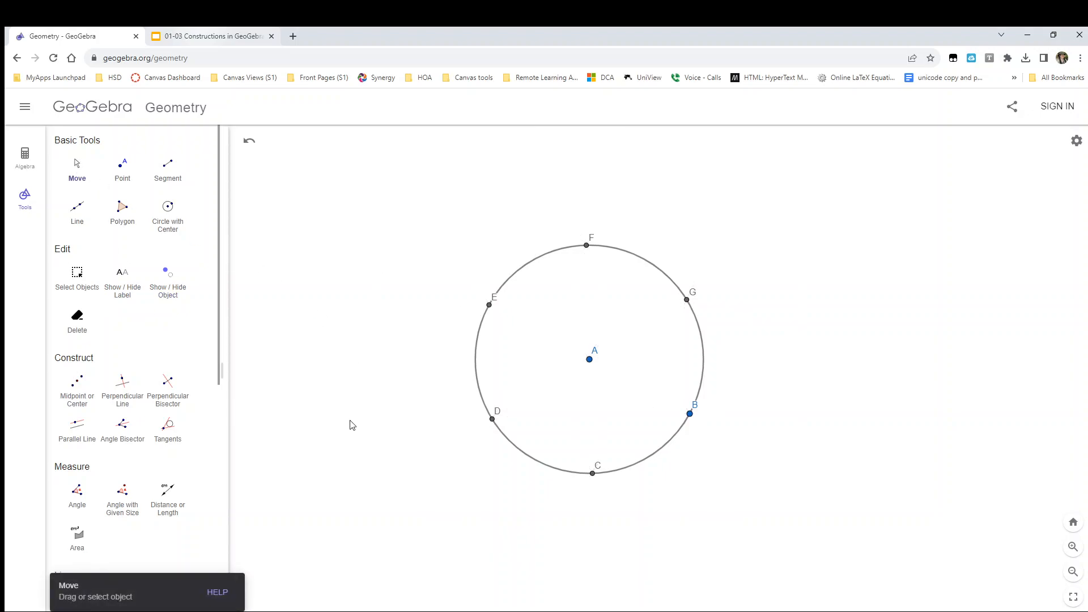
mouse_move(355, 421)
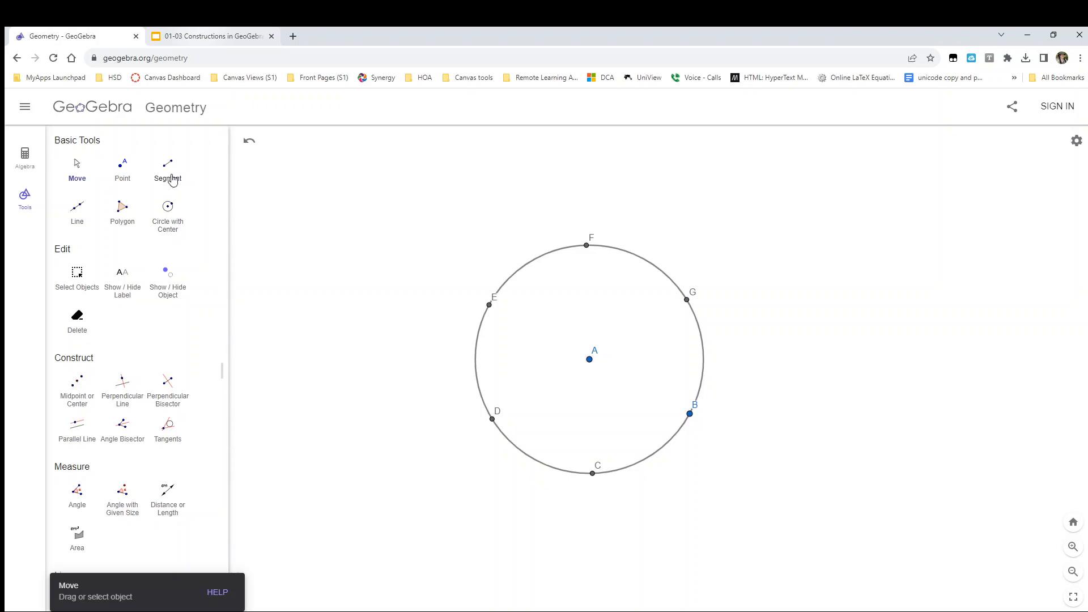
Start drawing triangle sides EG, GC and CE with the Segment tool.
left_click(167, 170)
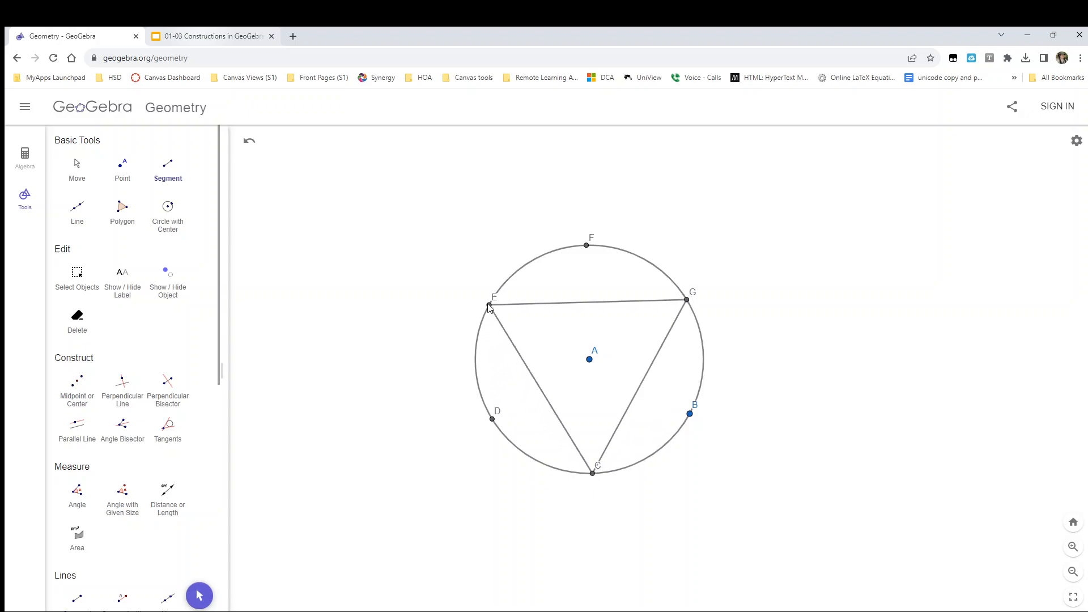
mouse_move(473, 304)
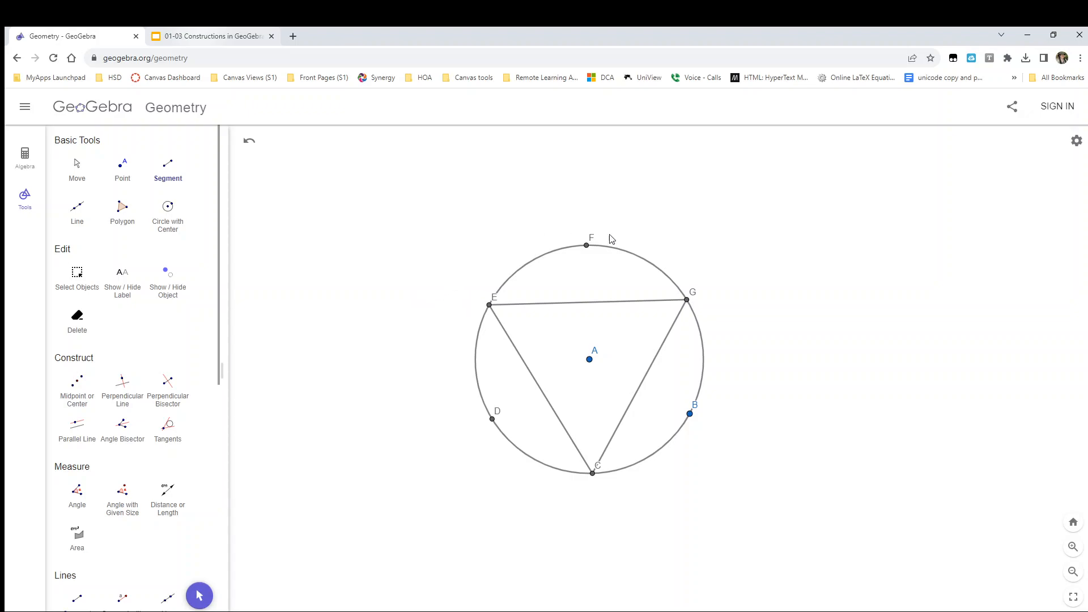
mouse_move(542, 513)
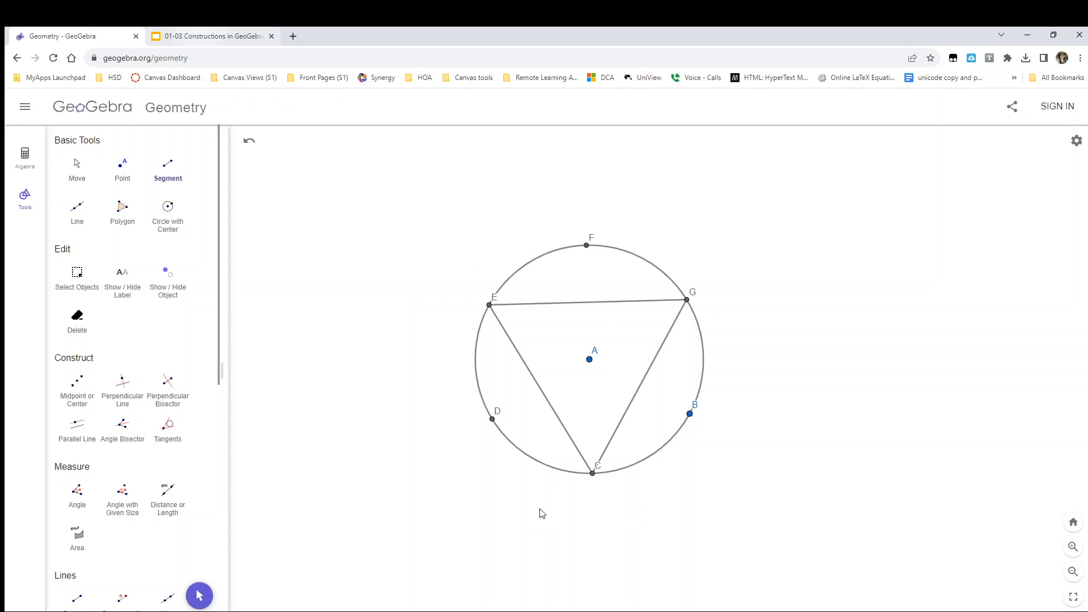
mouse_move(428, 504)
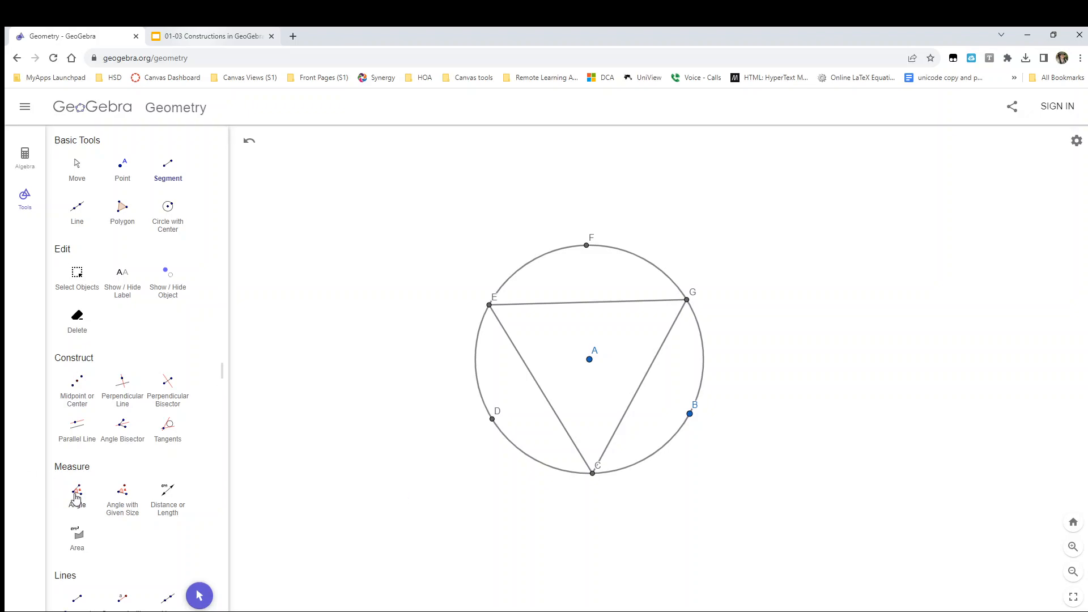
Select the Angle tool to measure the 60° angles at E, G and C.
left_click(77, 492)
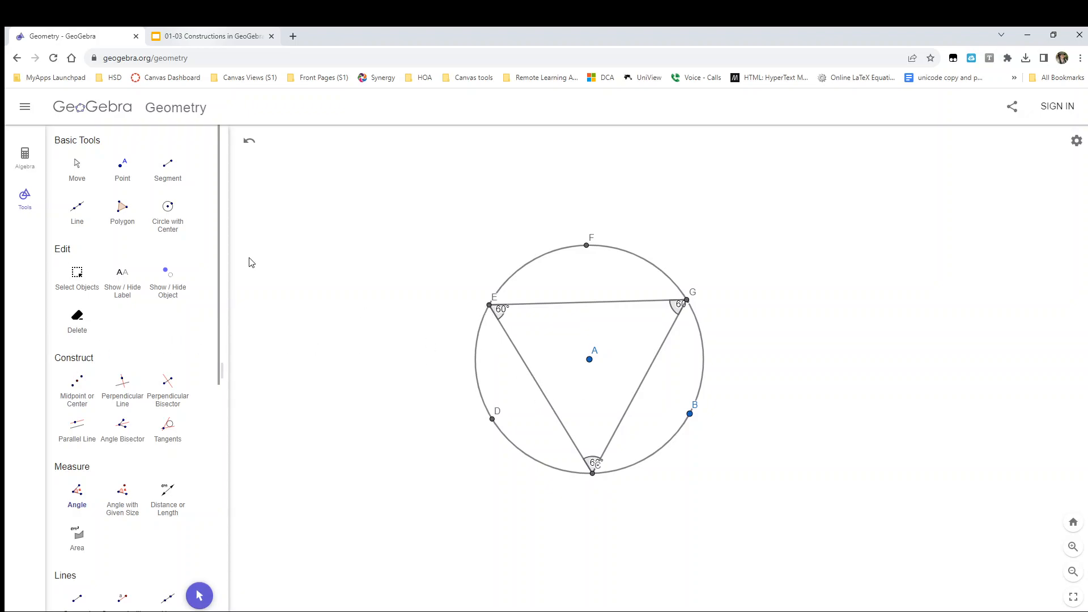
Set sides EG, GC and CE to show Name & Value labels.
left_click(77, 170)
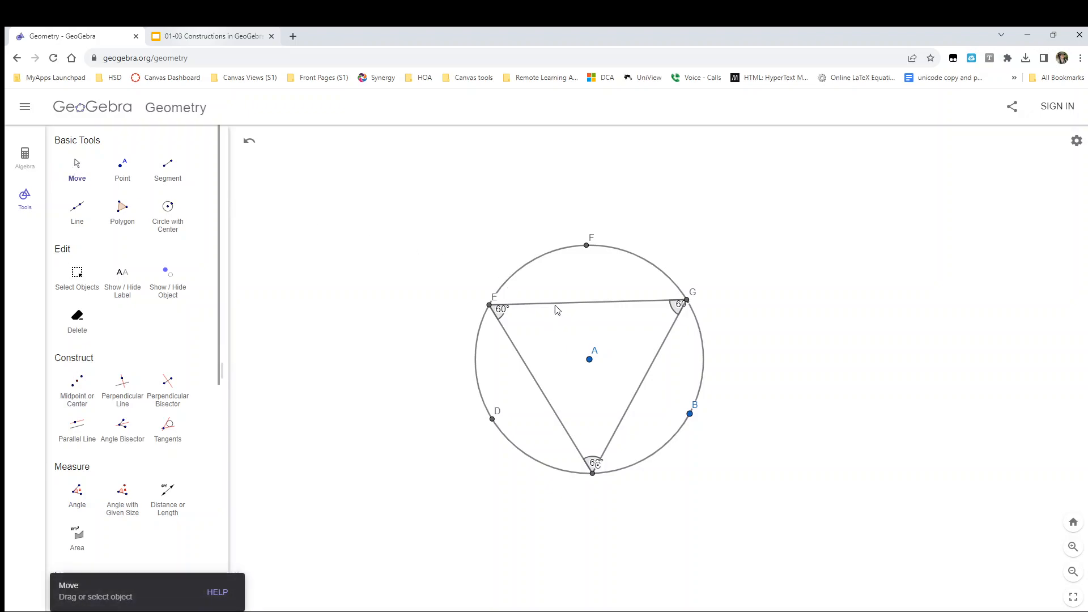
left_click(555, 307)
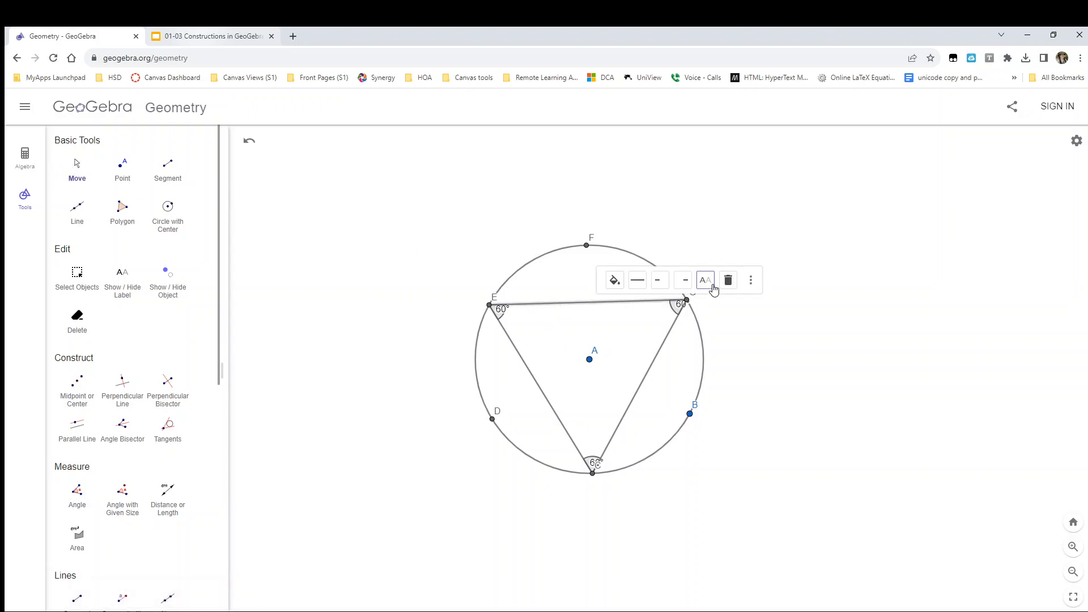
left_click(750, 279)
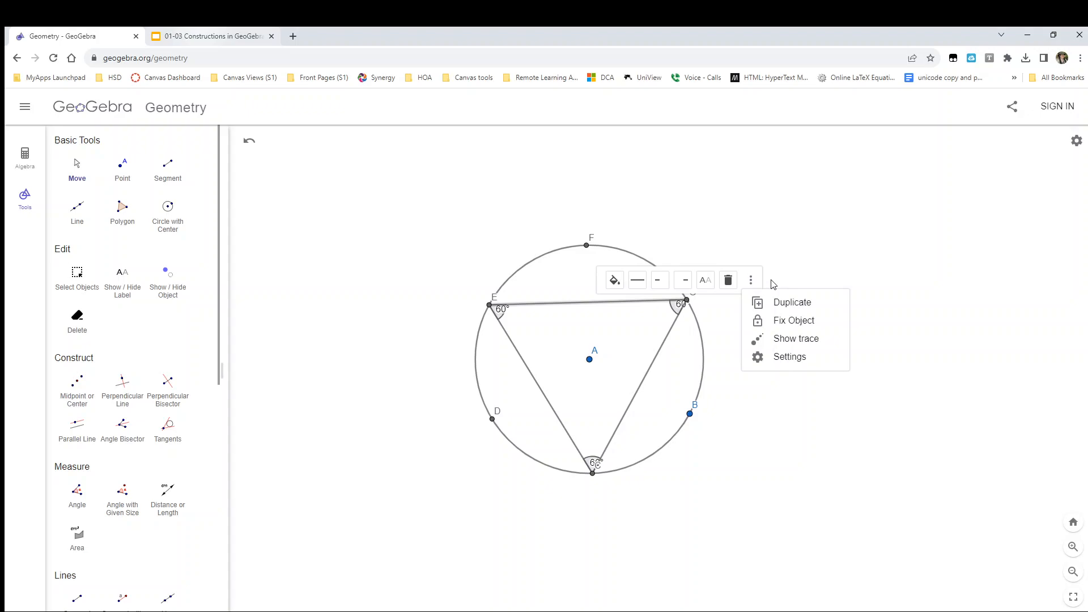
left_click(788, 356)
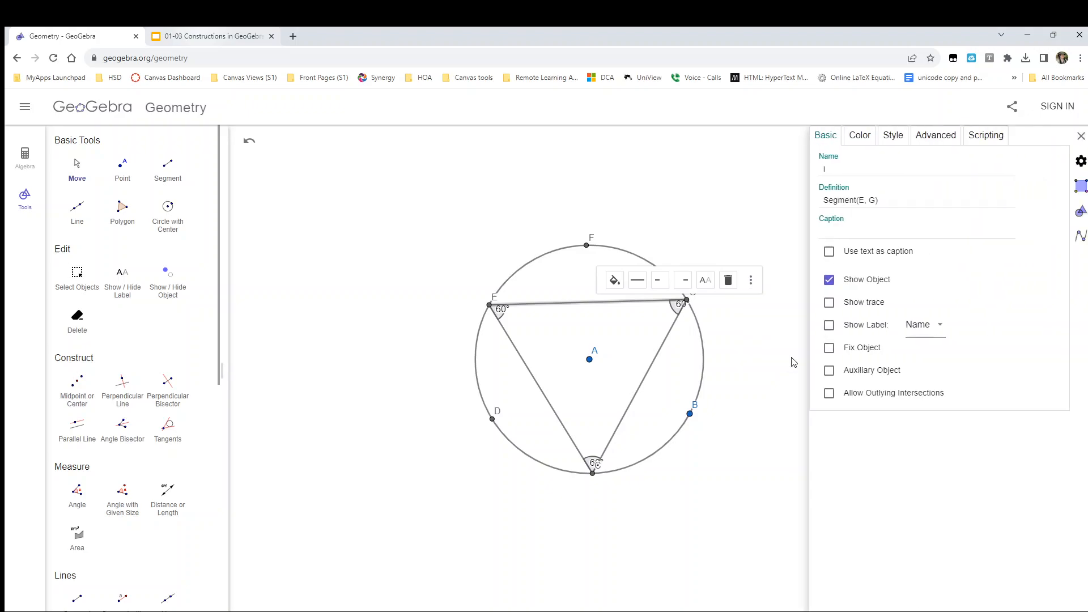
left_click(924, 324)
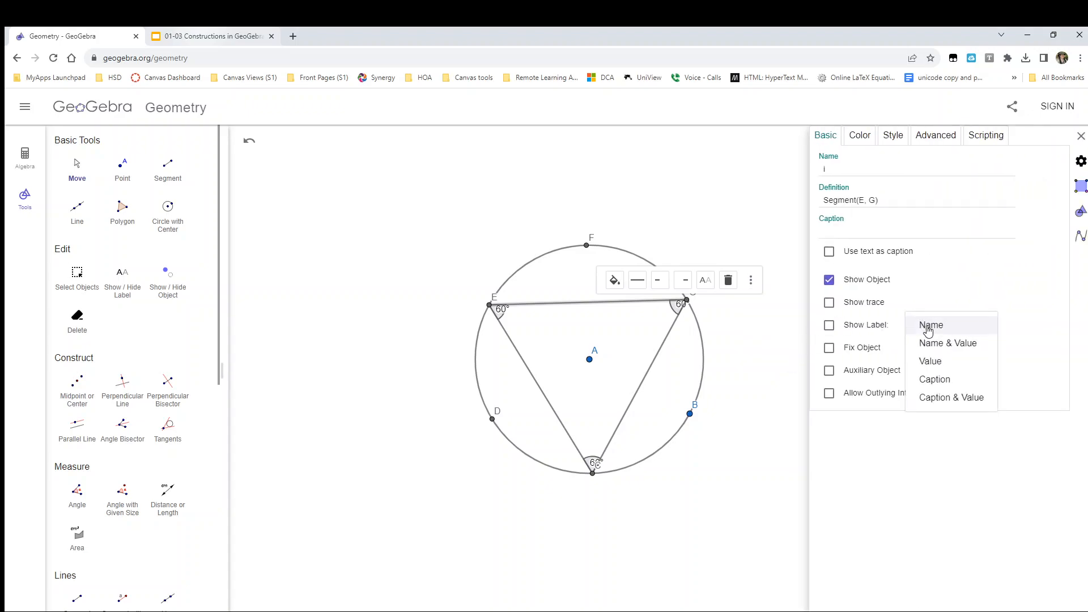
mouse_move(942, 343)
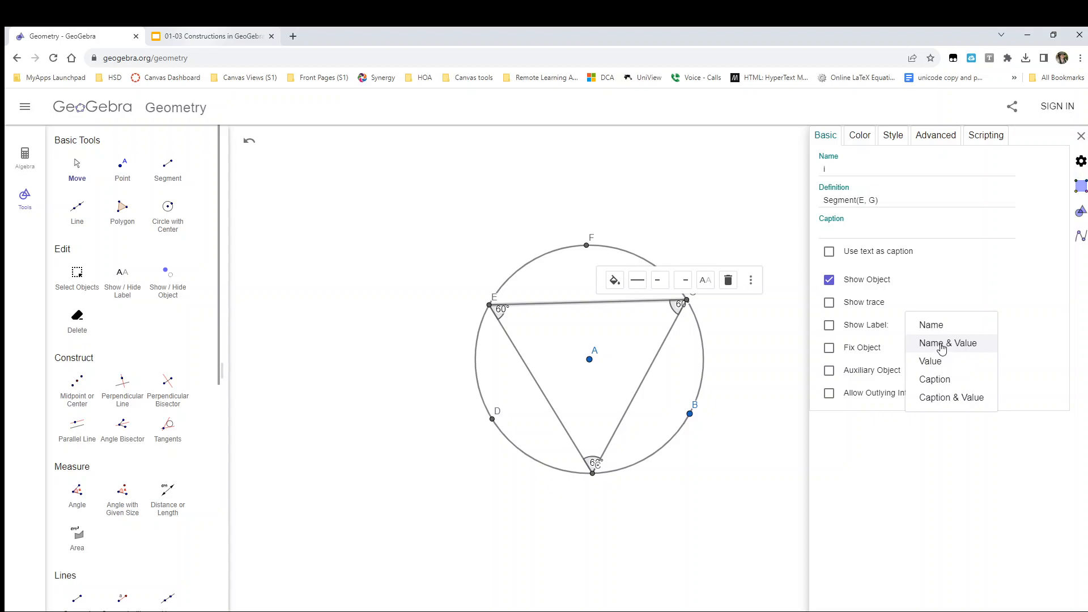
left_click(948, 343)
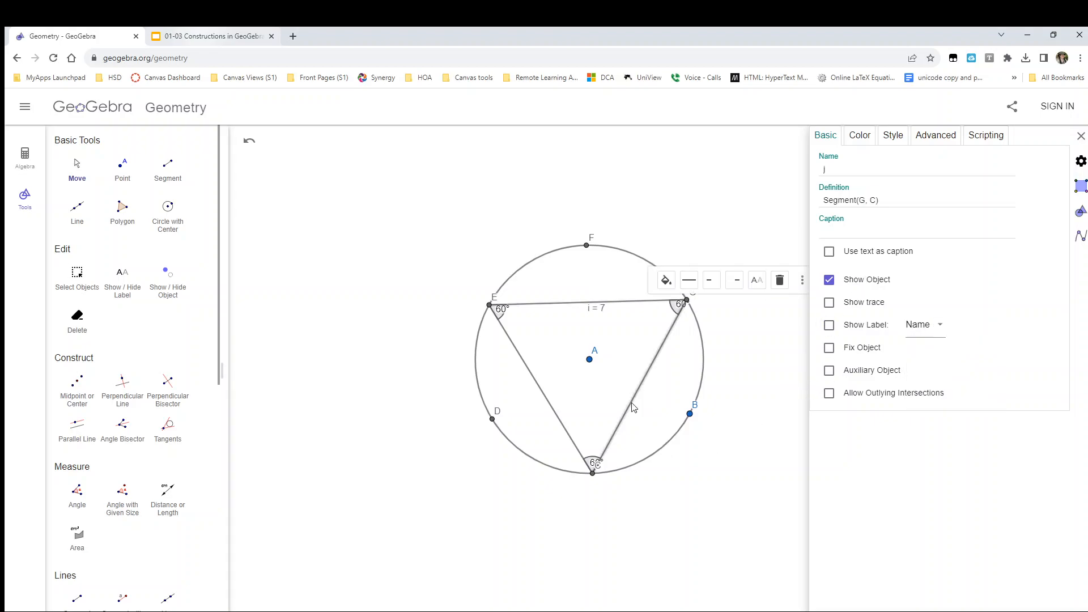
left_click(924, 324)
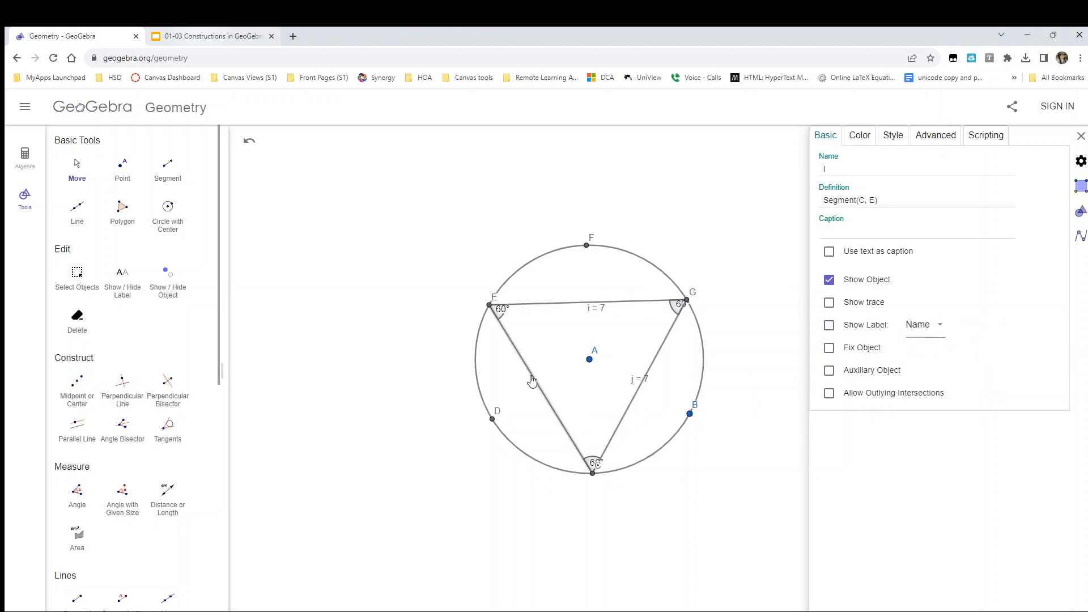
left_click(923, 324)
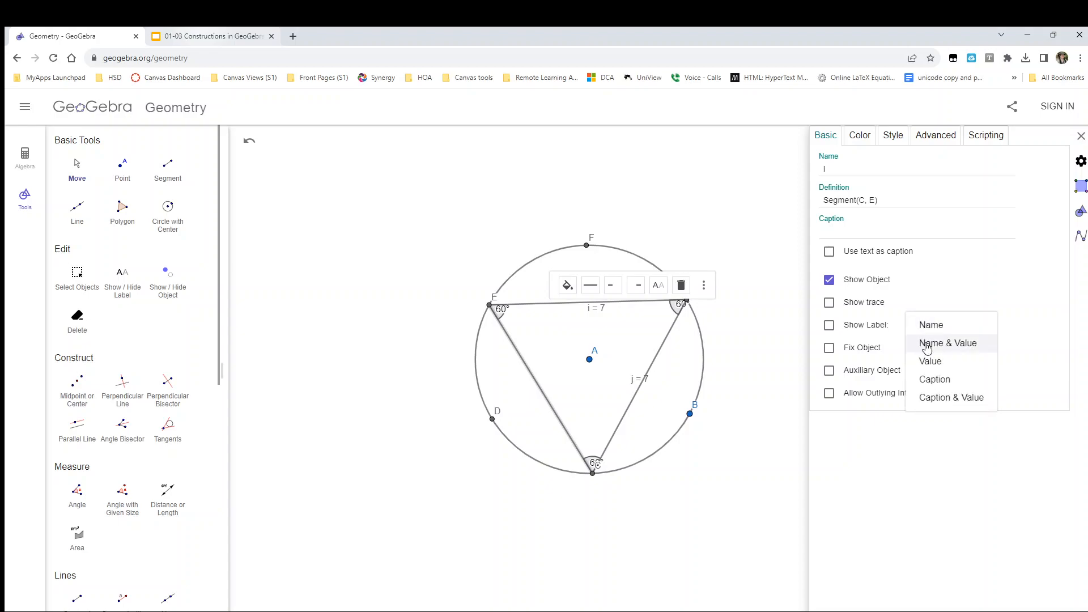
left_click(946, 343)
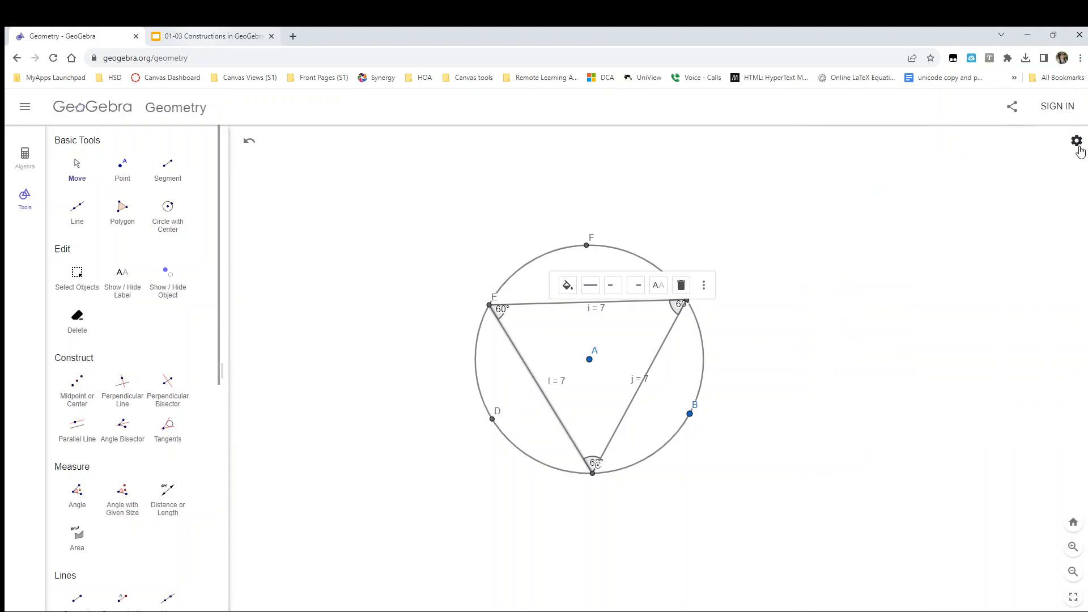
mouse_move(152, 150)
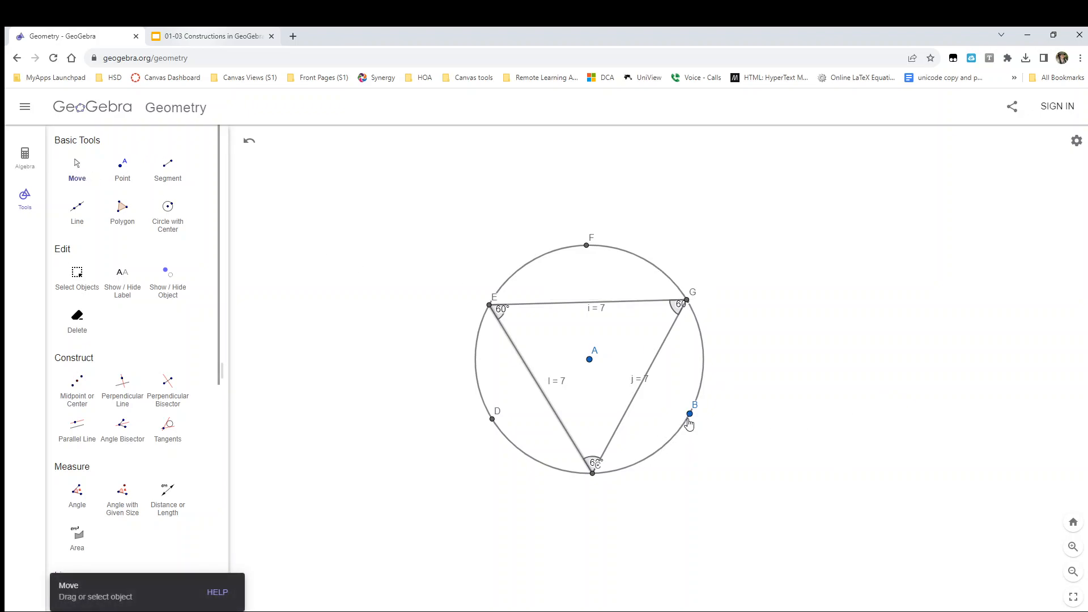
Drag point B around and outward until the triangle sides read 11.6.
left_click(688, 415)
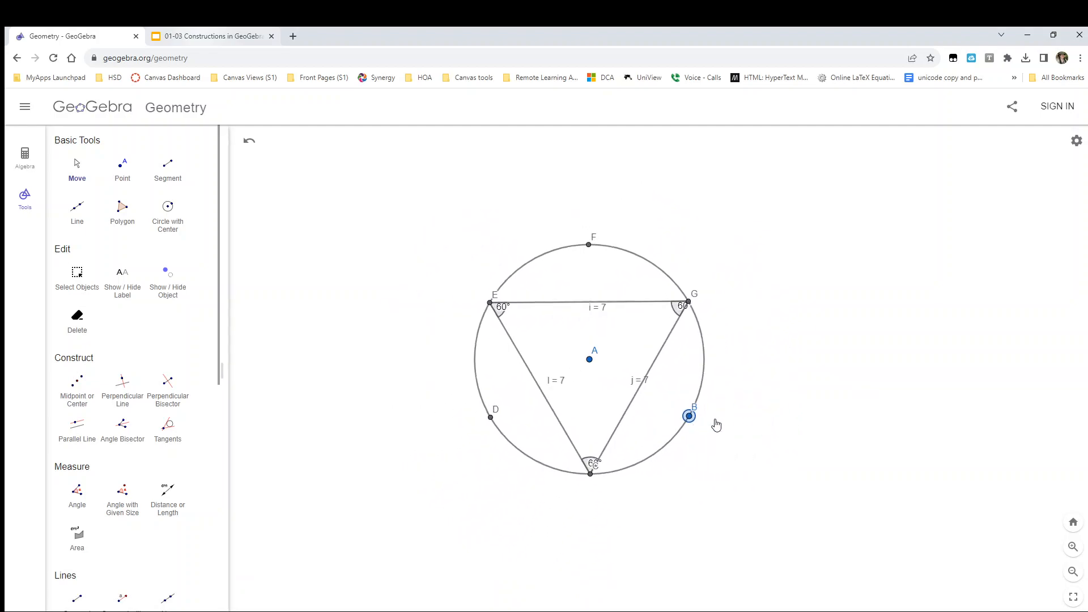
left_click_drag(689, 416, 727, 433)
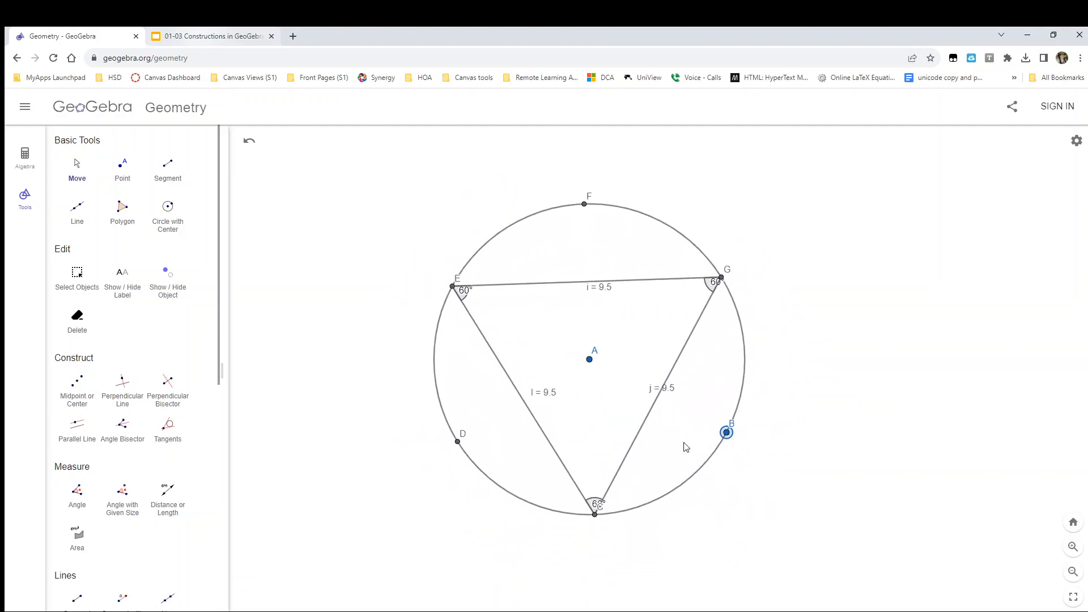
left_click_drag(726, 432, 686, 472)
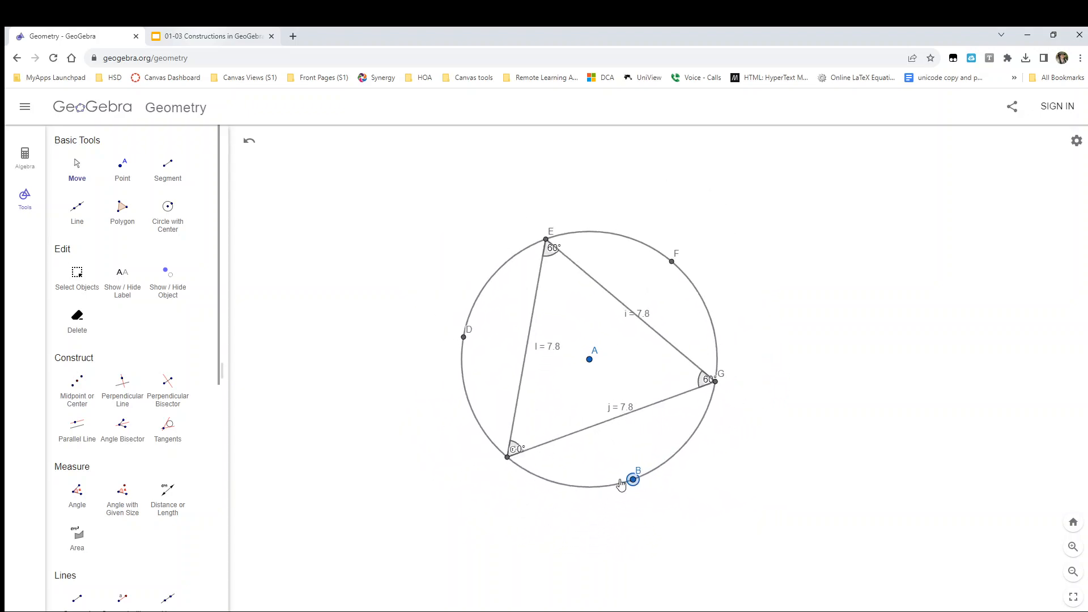
left_click_drag(631, 478, 630, 424)
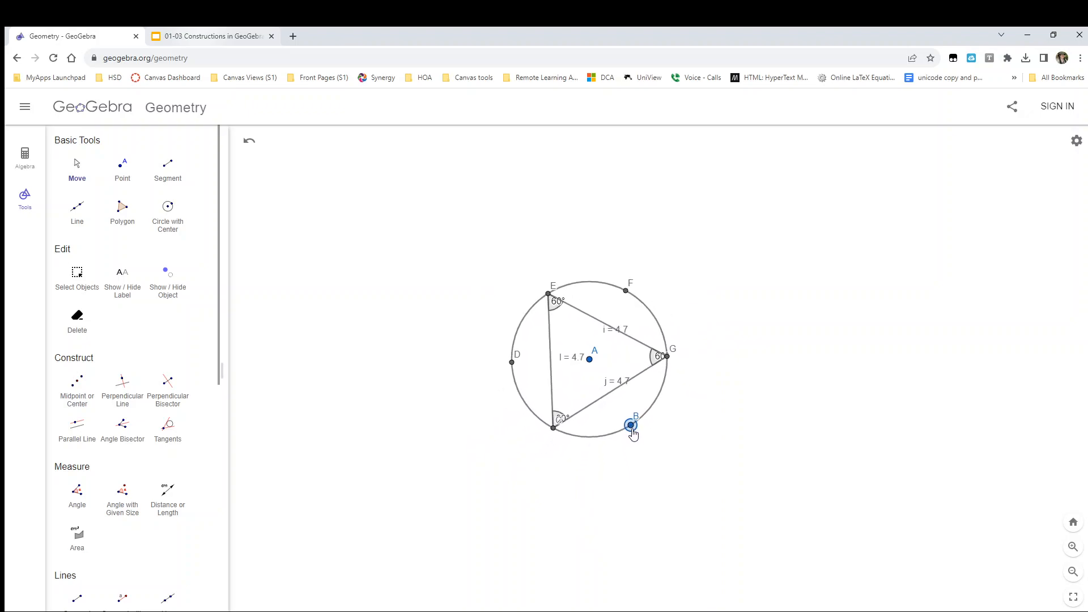
left_click_drag(630, 425, 708, 452)
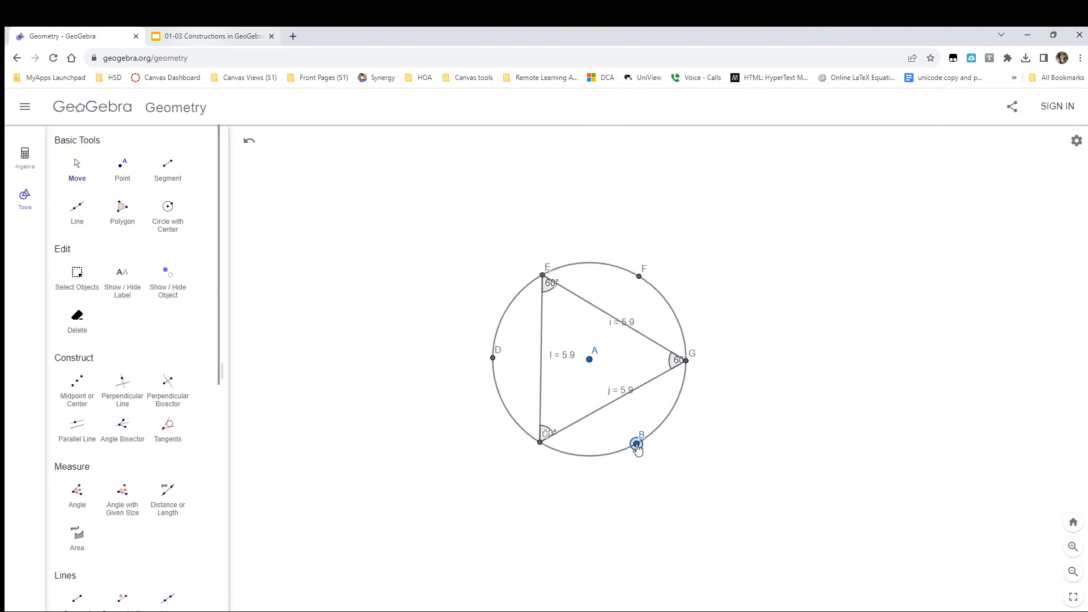
left_click_drag(636, 444, 567, 489)
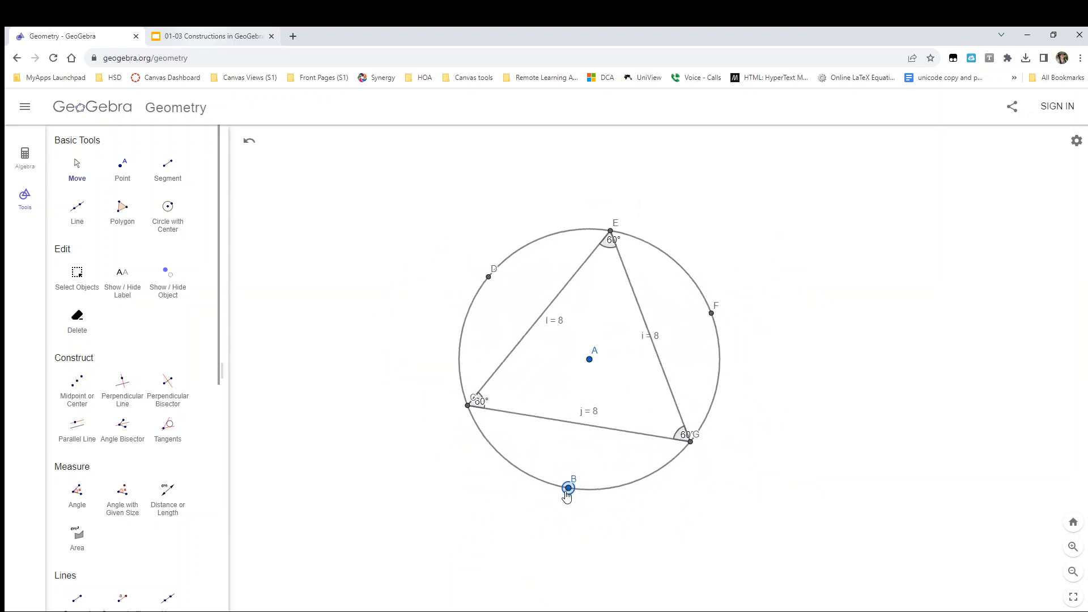
left_click_drag(567, 488, 454, 491)
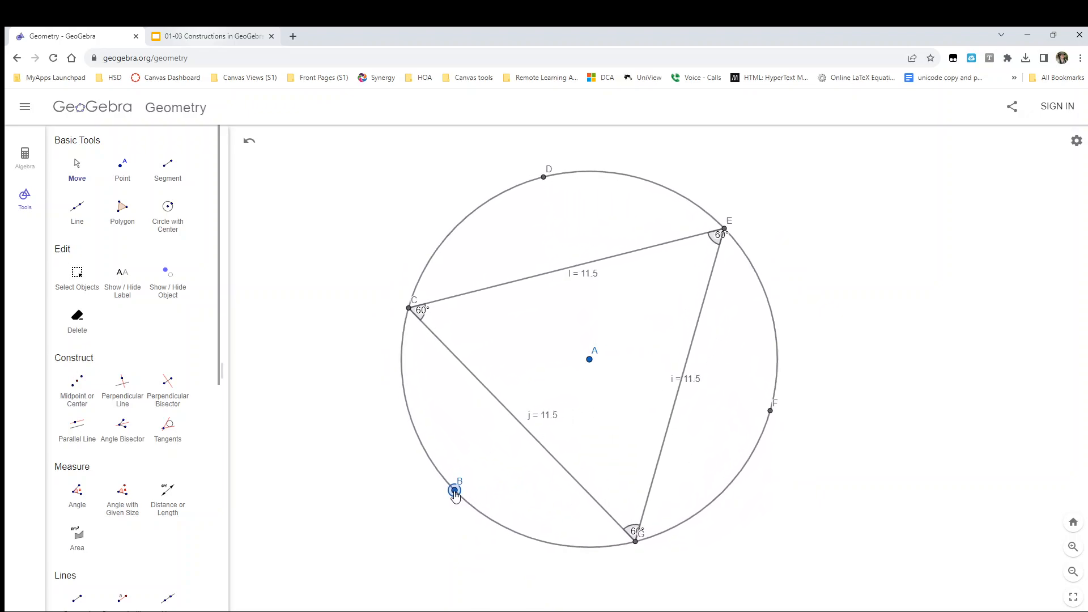
left_click_drag(455, 493, 453, 491)
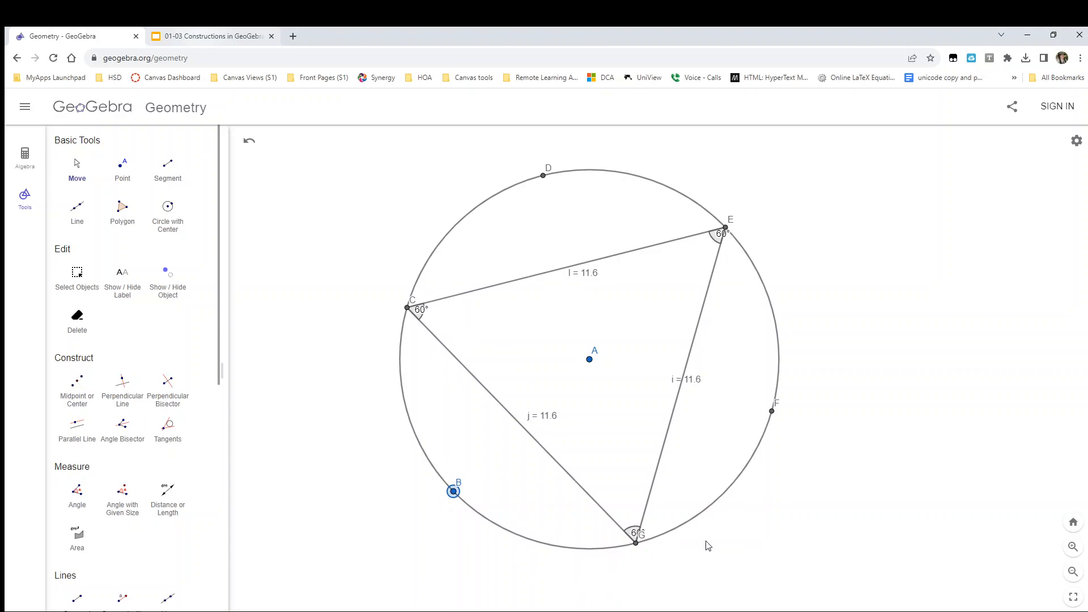
mouse_move(1052, 382)
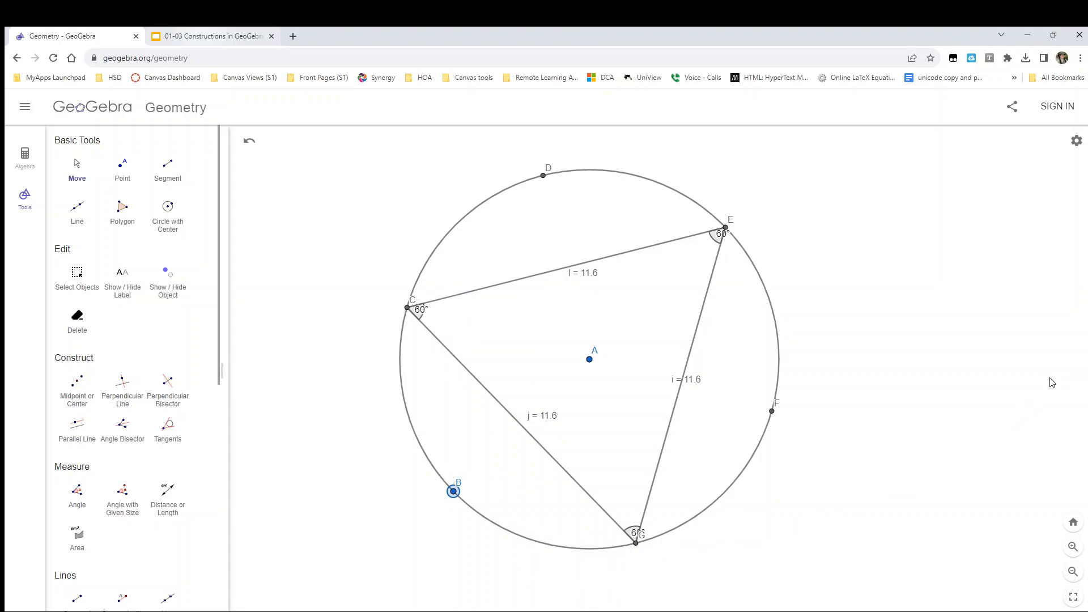
Reveal the six construction circles again with Show / Hide Object.
left_click(167, 278)
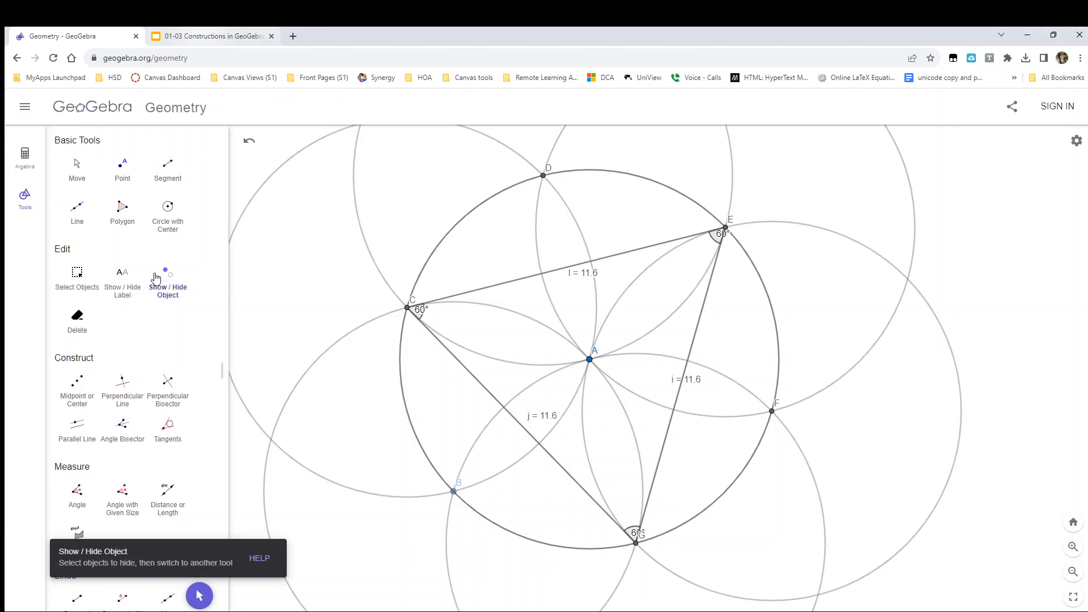
mouse_move(173, 290)
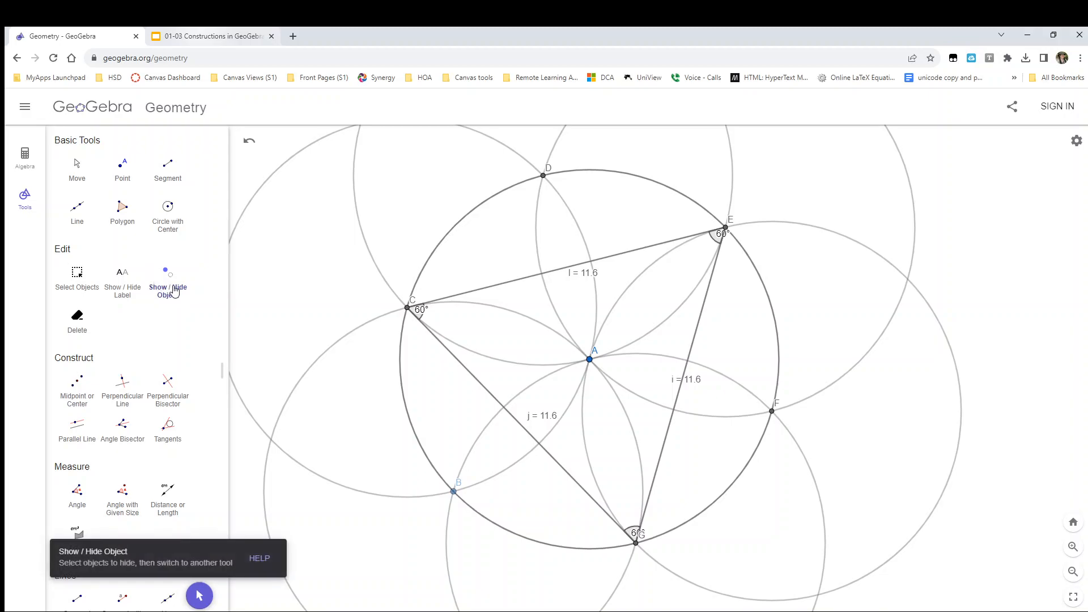